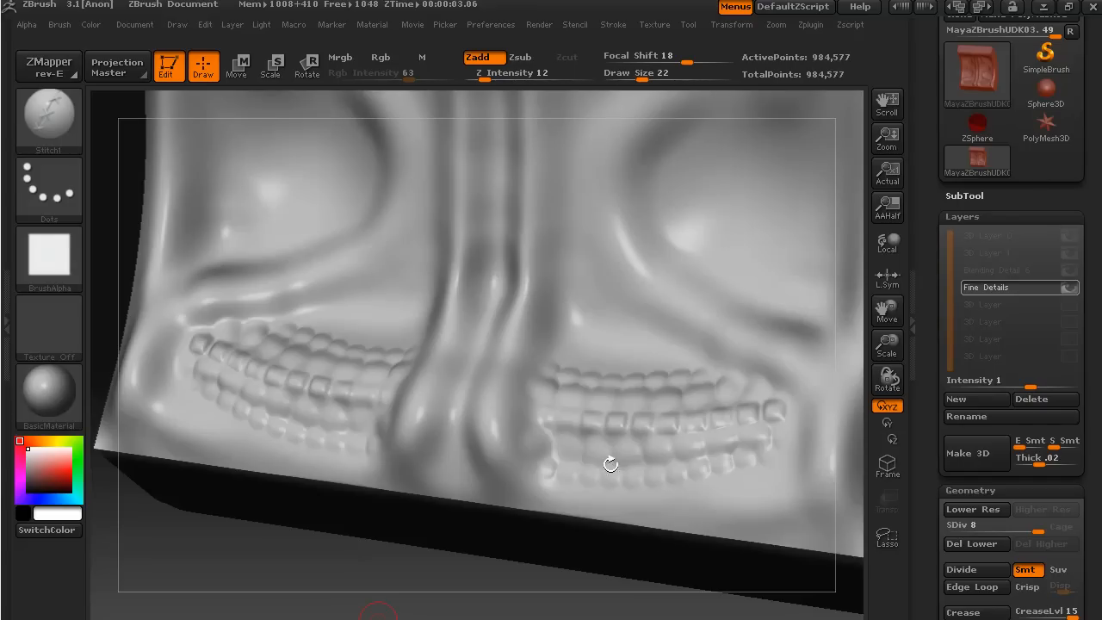
pyautogui.moveTo(773, 412)
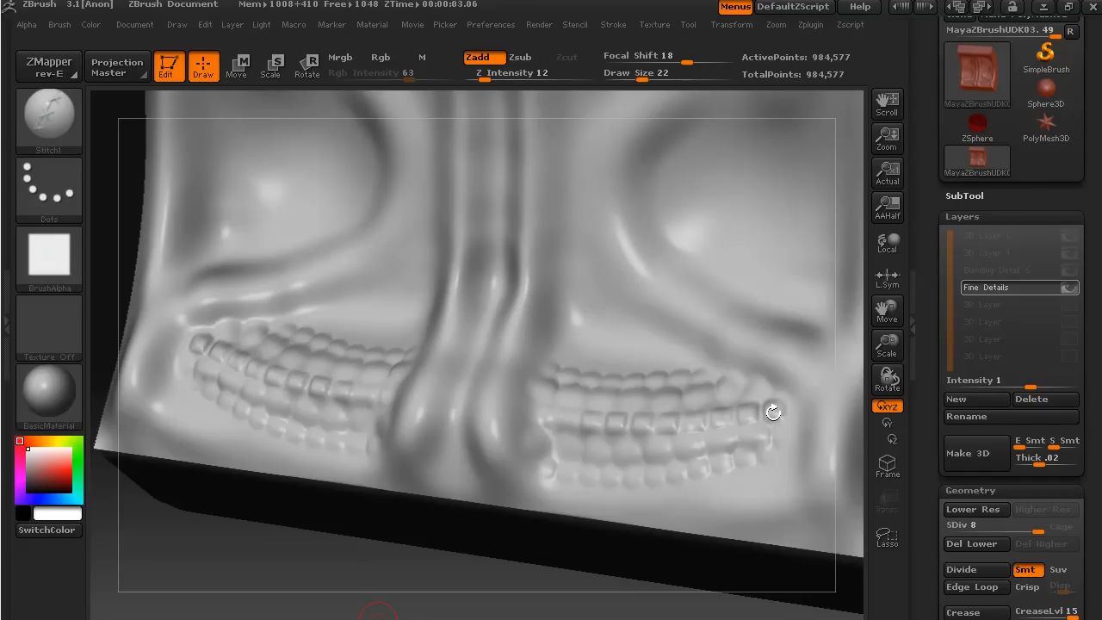
pyautogui.moveTo(652, 427)
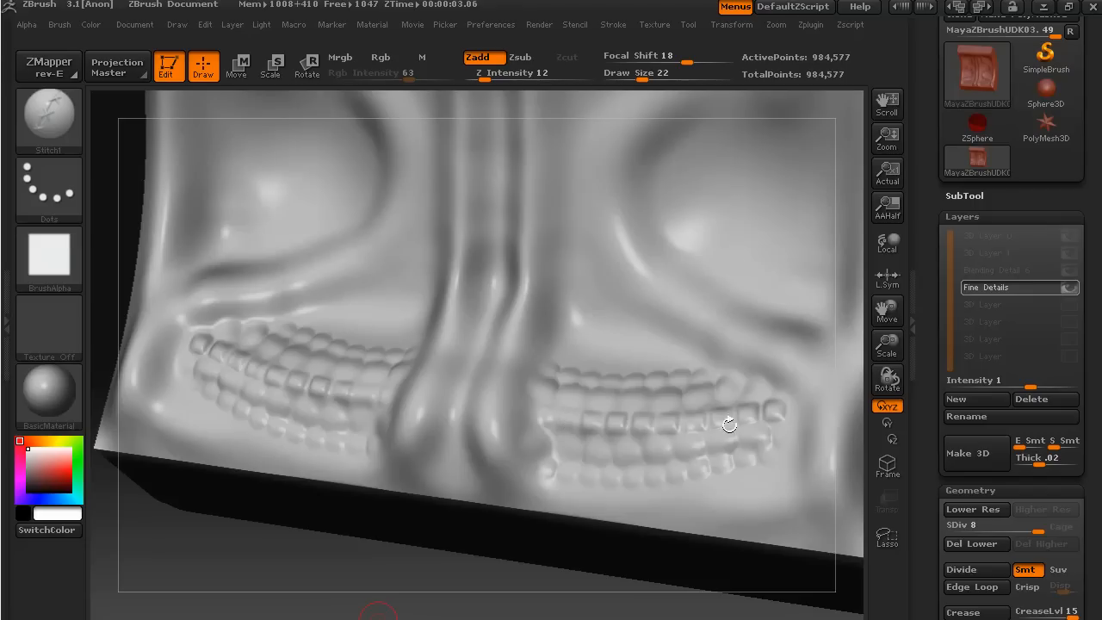
pyautogui.moveTo(607, 425)
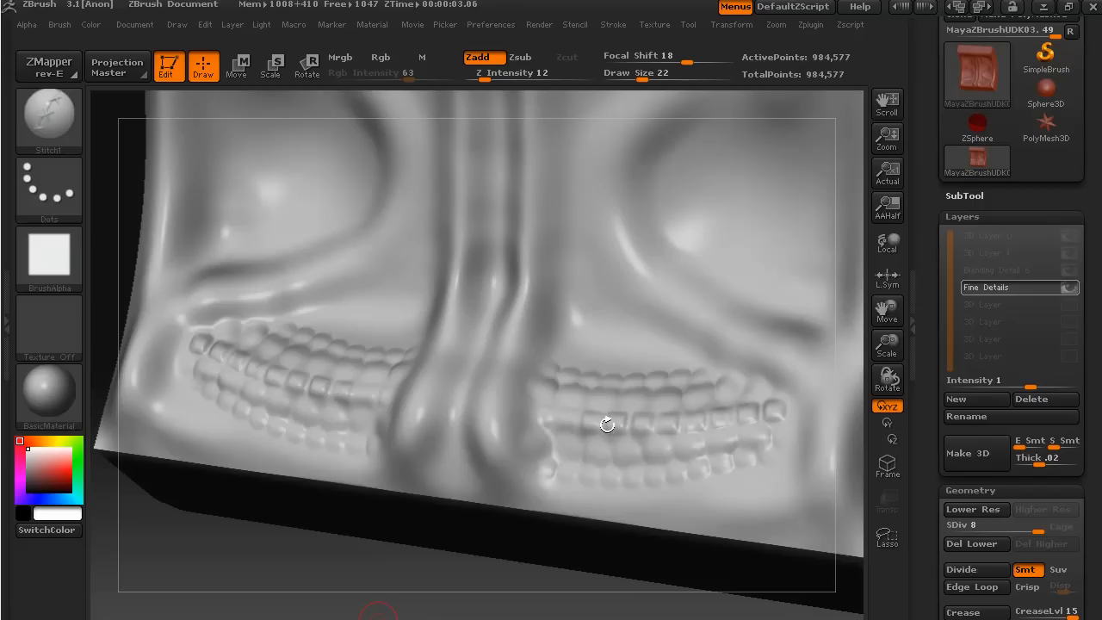
pyautogui.moveTo(719, 417)
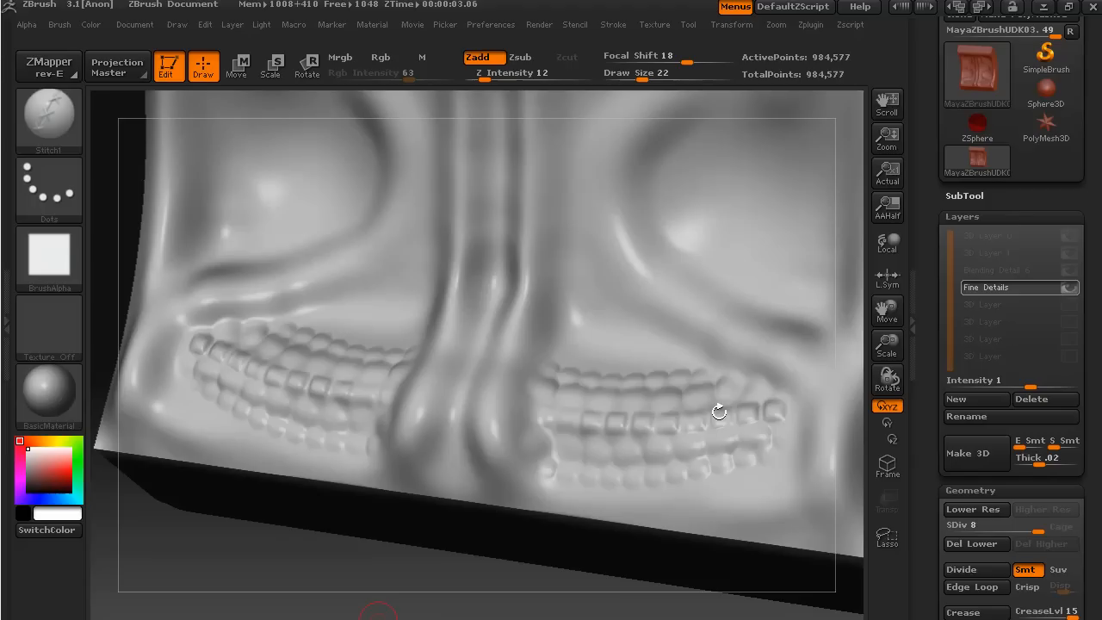
pyautogui.moveTo(739, 418)
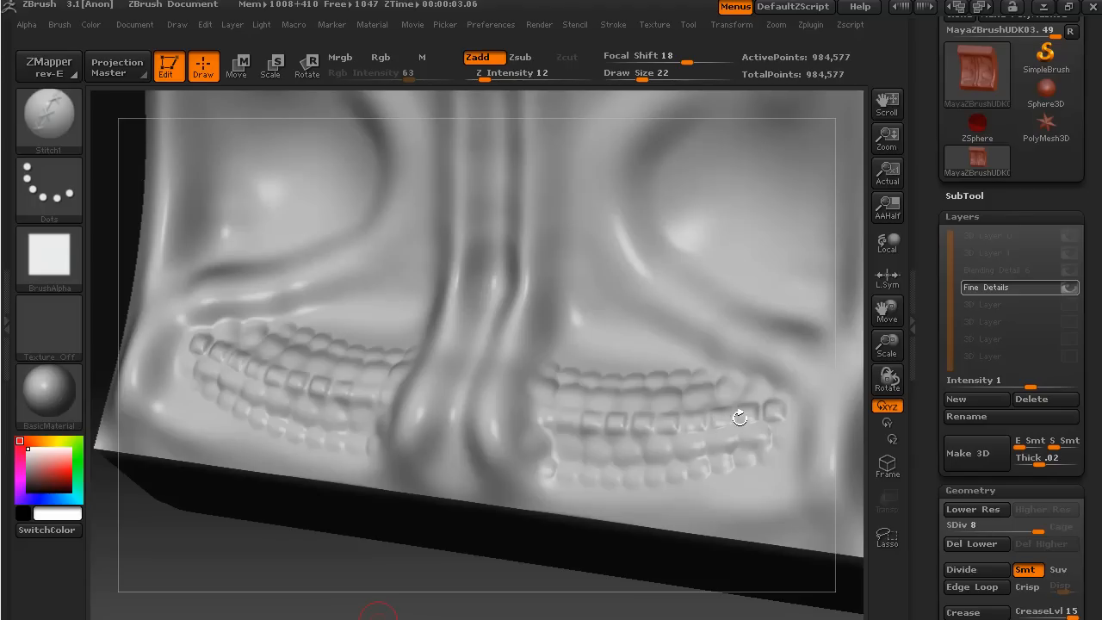
pyautogui.moveTo(594, 427)
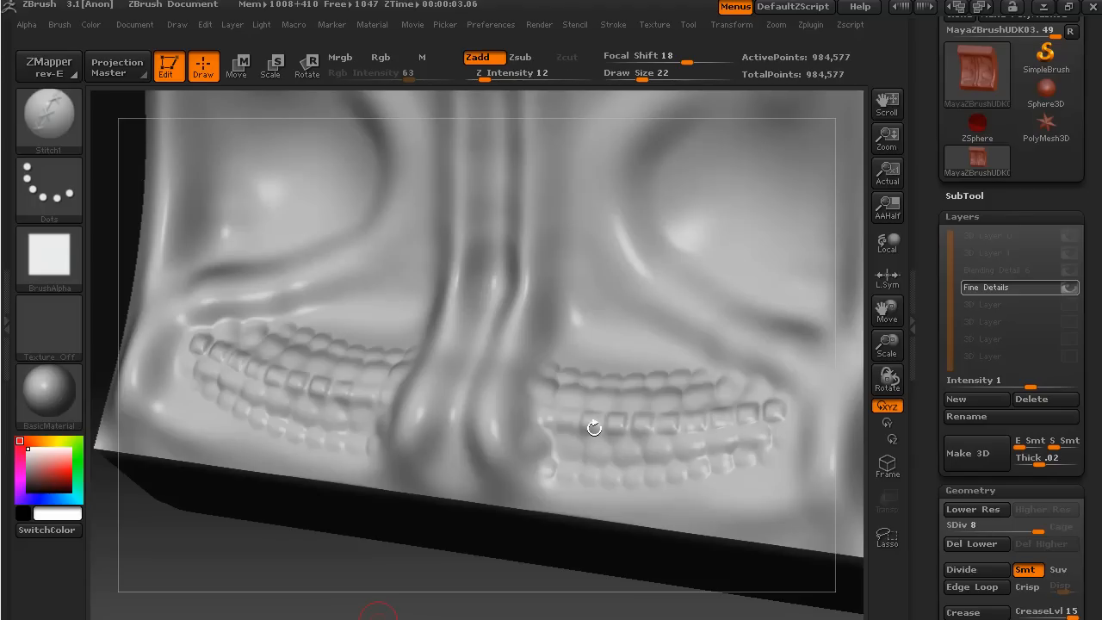
pyautogui.moveTo(695, 422)
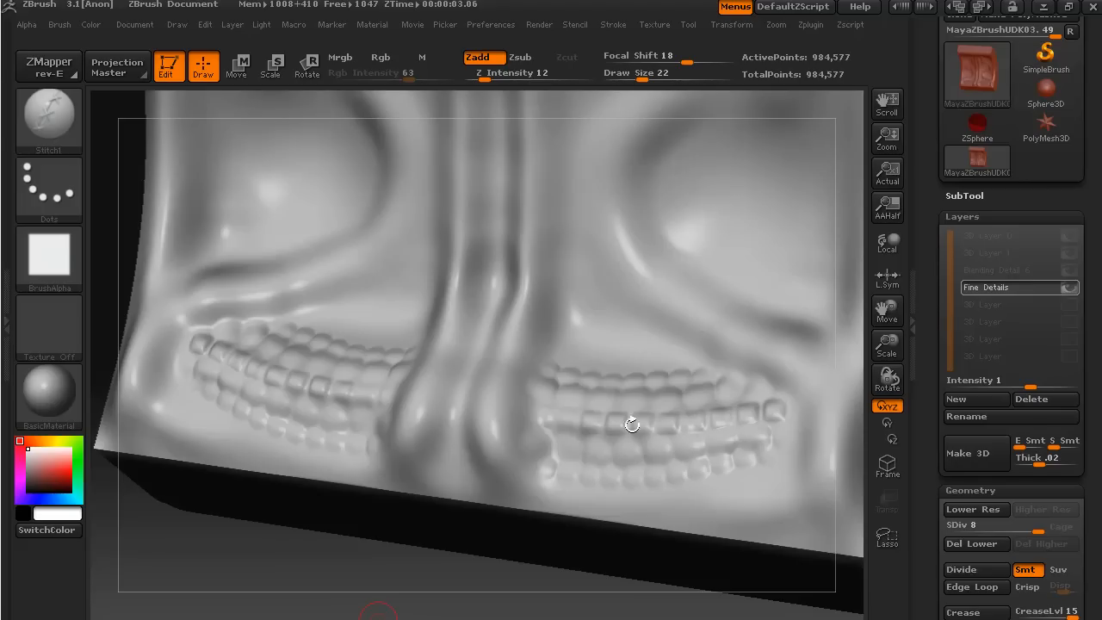
pyautogui.moveTo(630, 444)
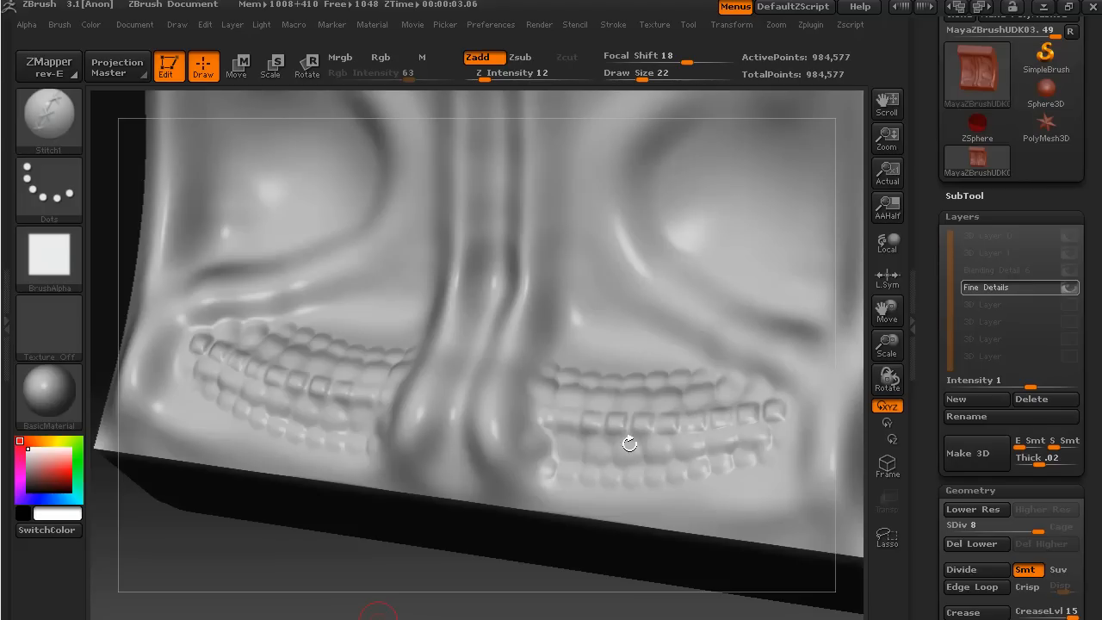
pyautogui.moveTo(567, 421)
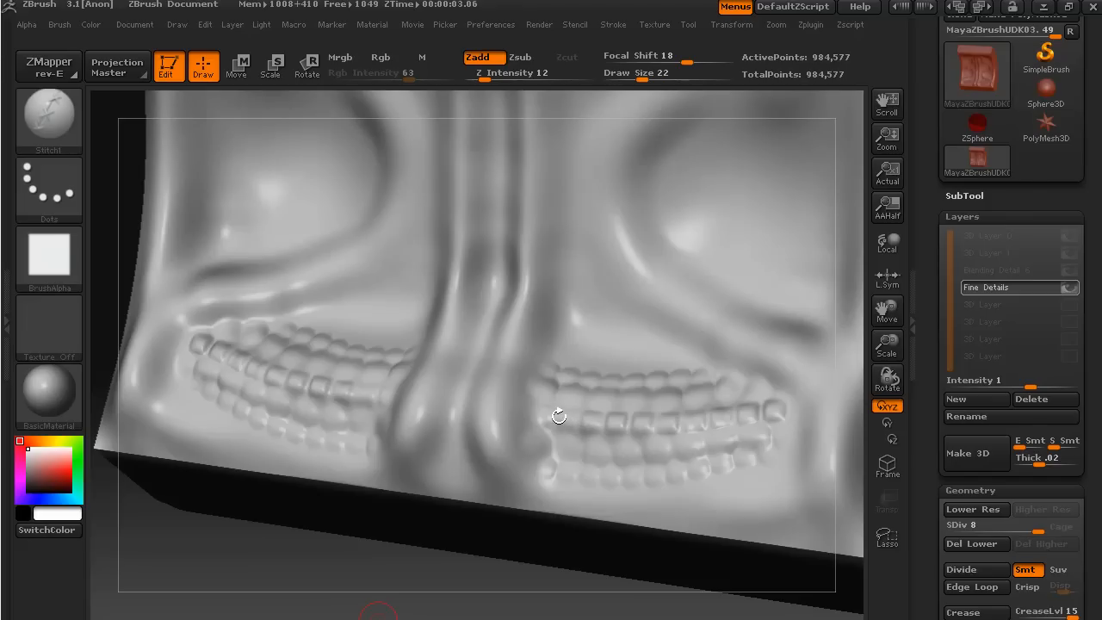
pyautogui.moveTo(569, 420)
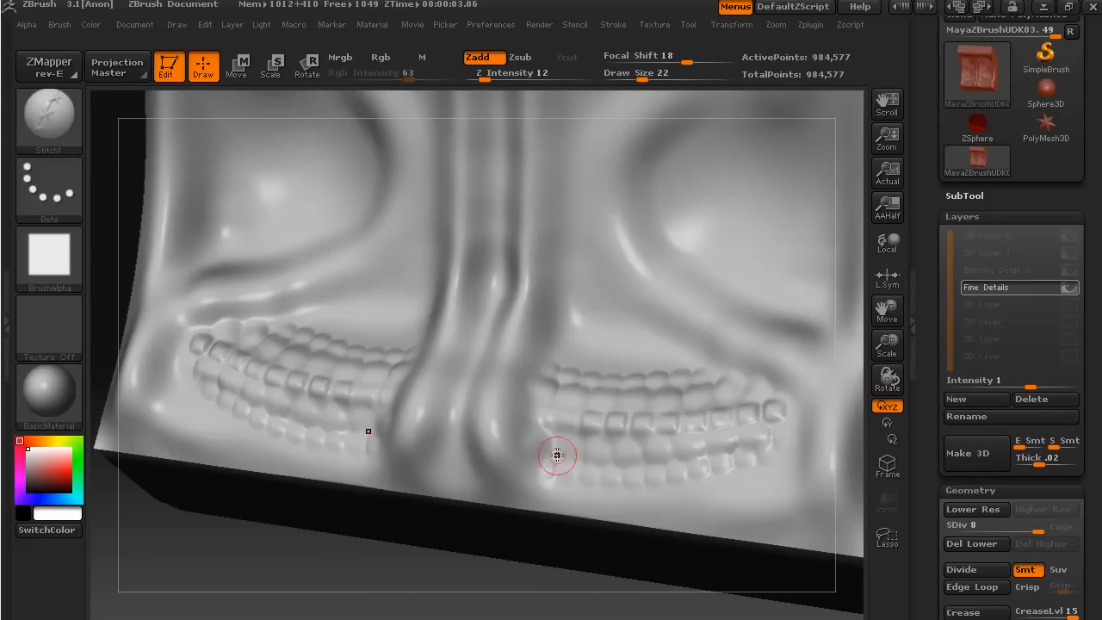
pyautogui.moveTo(566, 419)
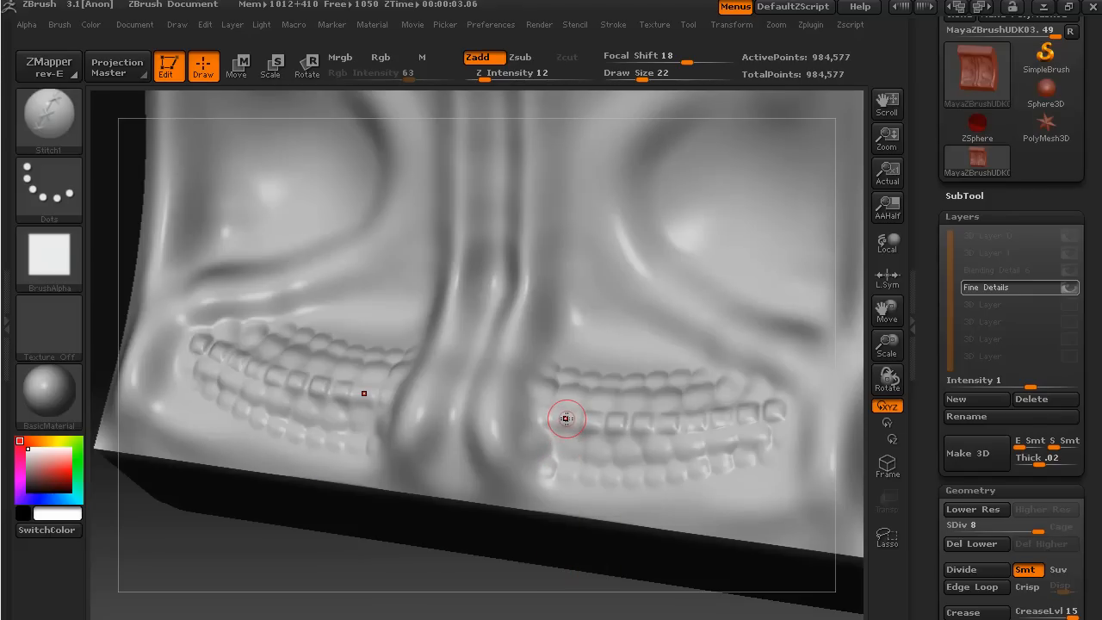
pyautogui.moveTo(49, 250)
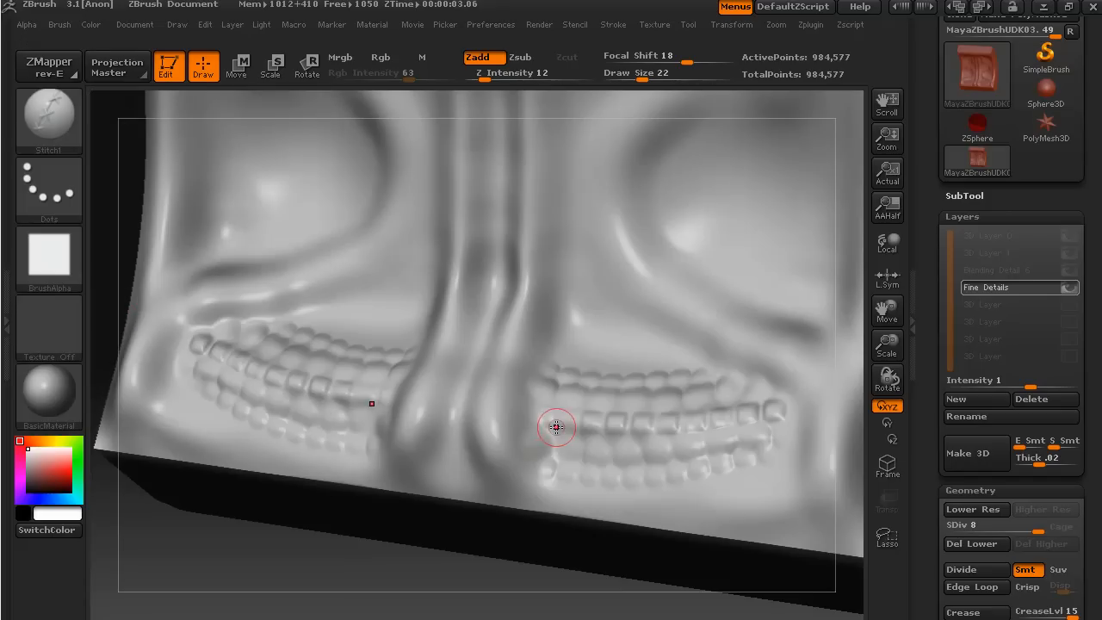
pyautogui.moveTo(576, 407)
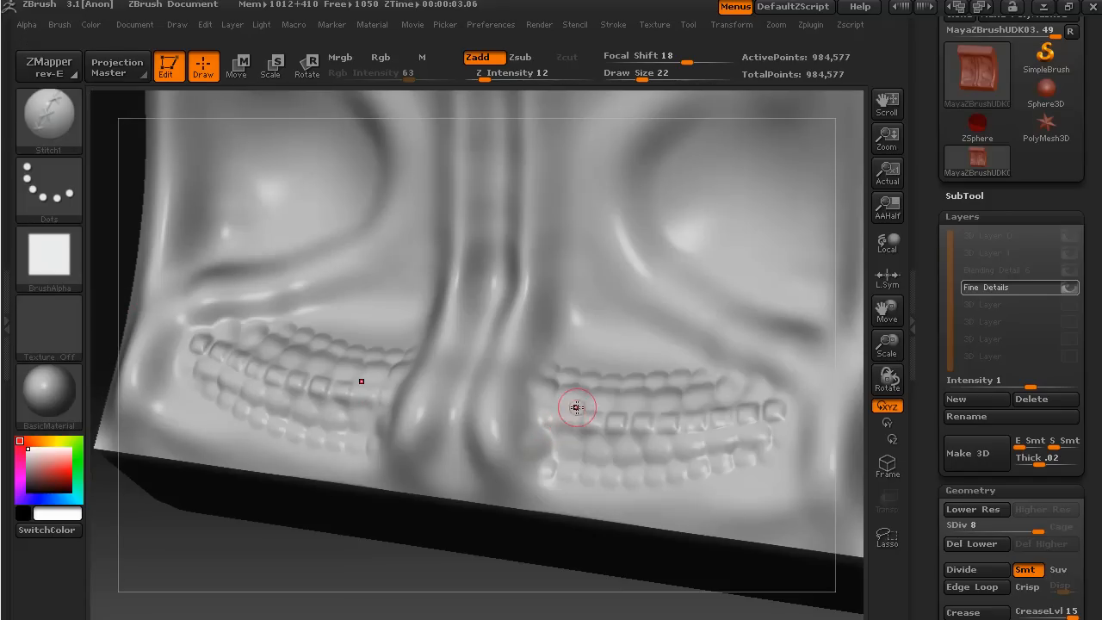
pyautogui.moveTo(725, 389)
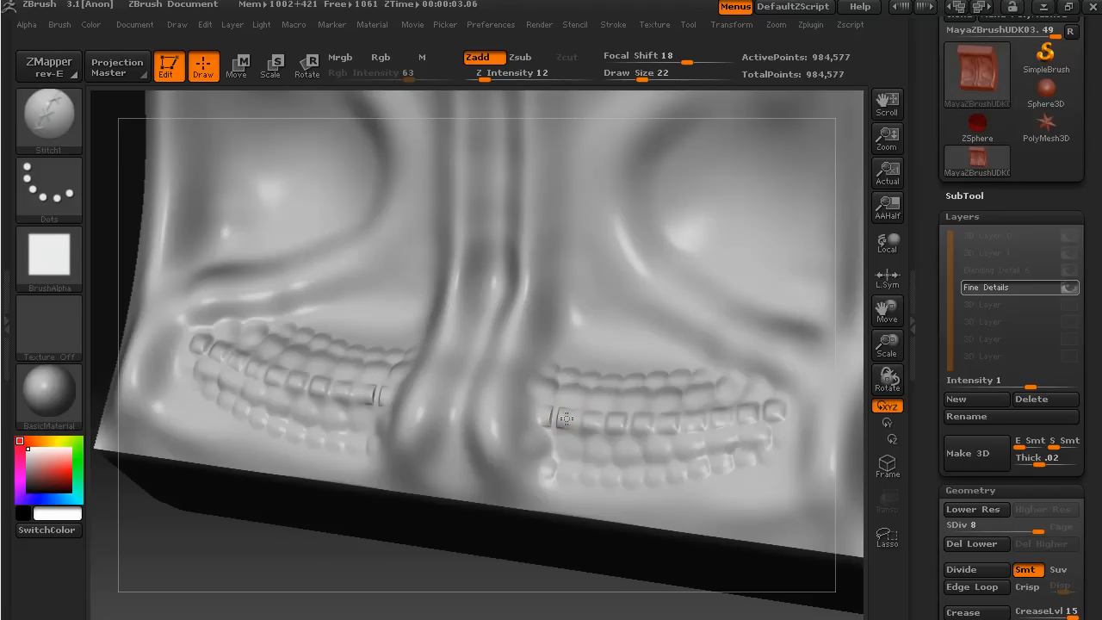
pyautogui.moveTo(639, 449)
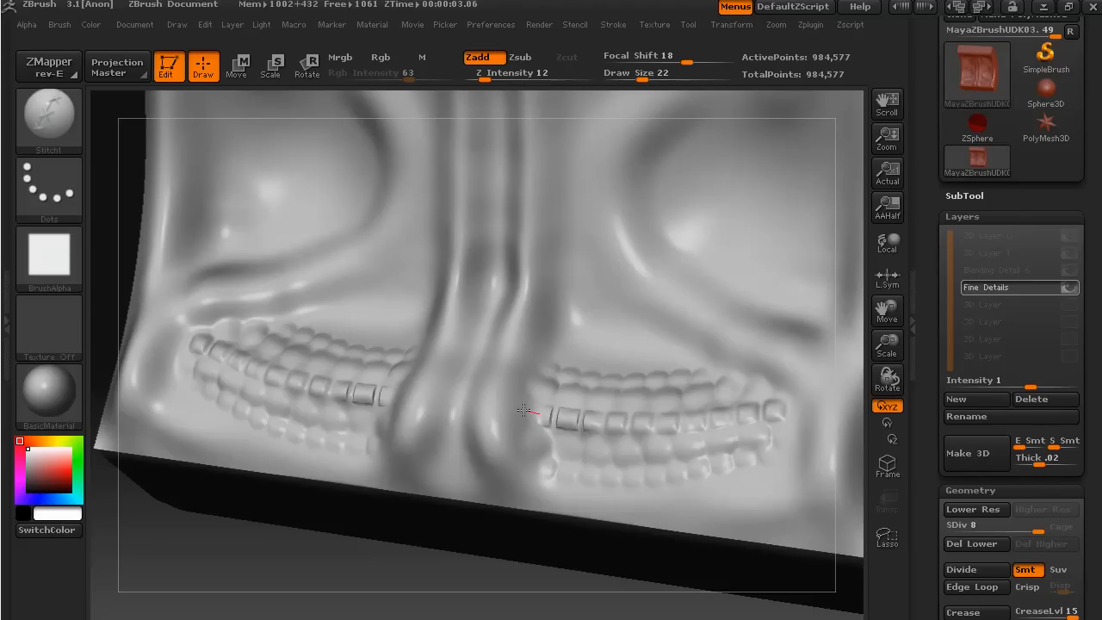
pyautogui.moveTo(506, 405)
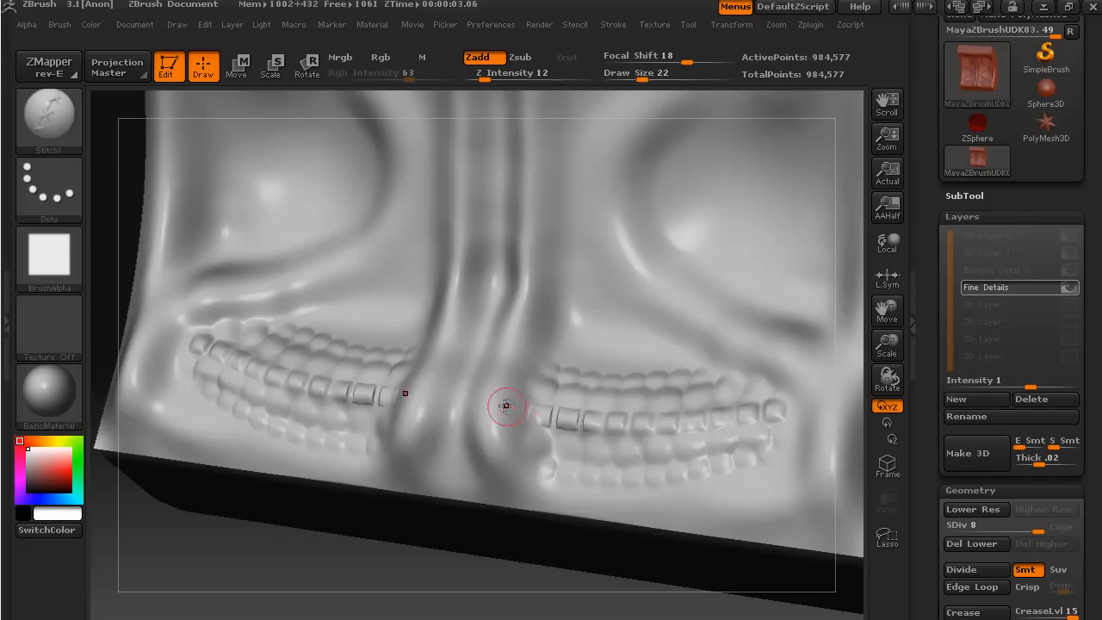
# Select the Smooth brush from the Brush palette.
pyautogui.click(48, 116)
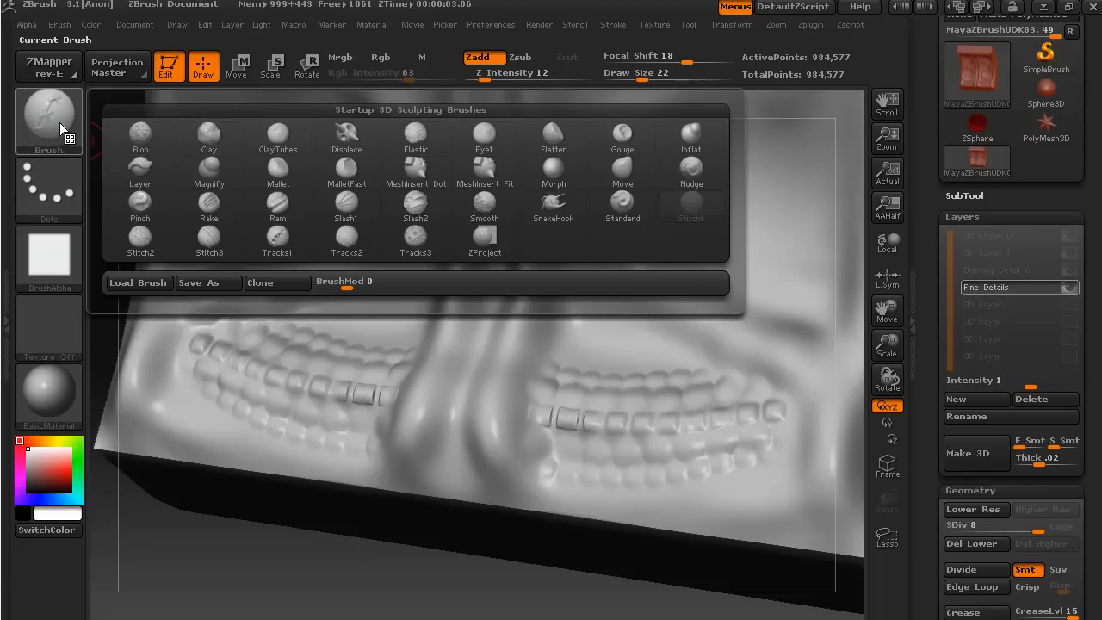
pyautogui.click(483, 206)
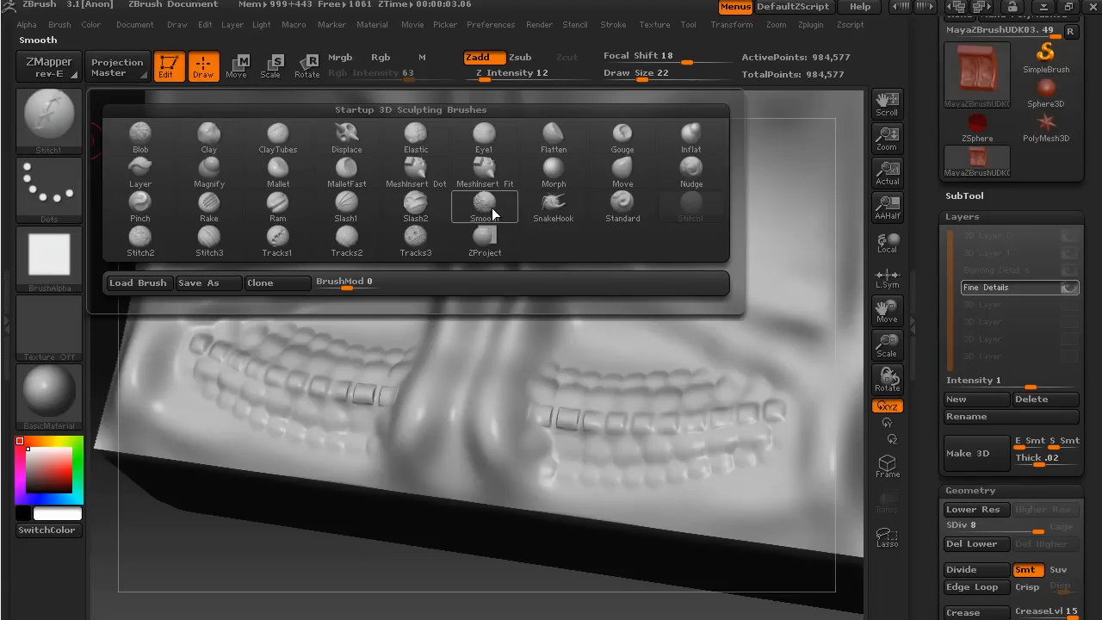
pyautogui.click(485, 207)
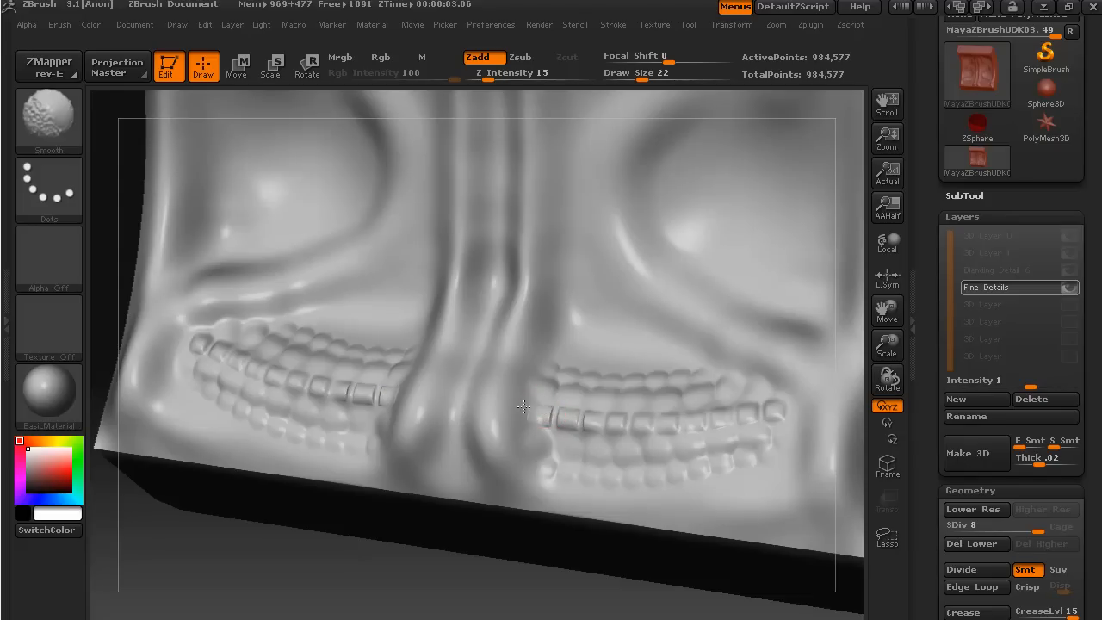
pyautogui.click(546, 416)
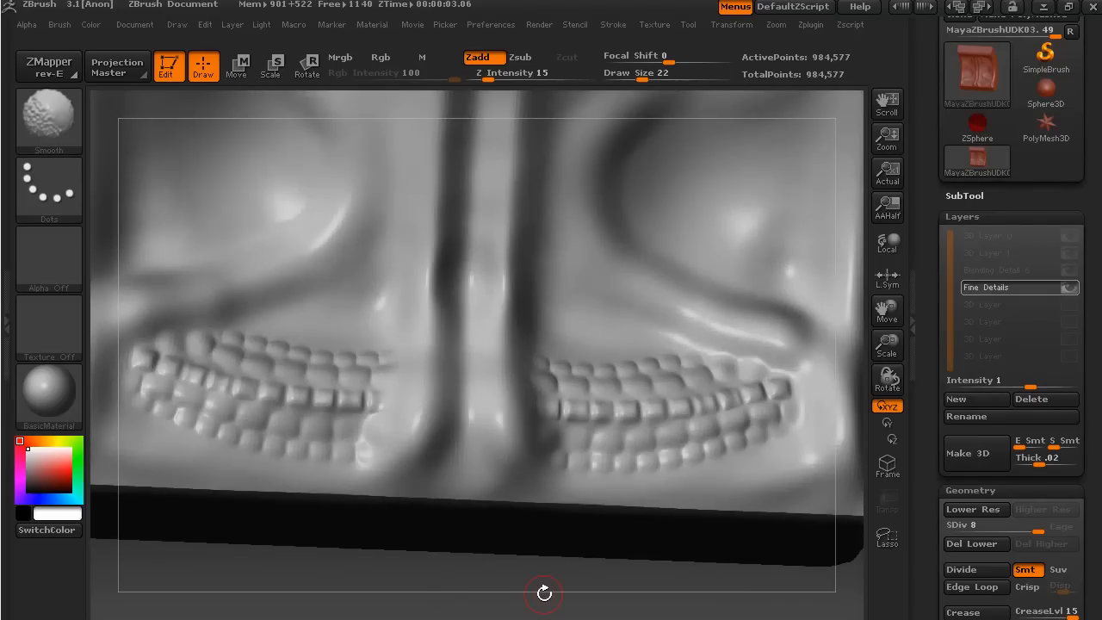
# Orbit the panel to inspect the teeth rows from below, and reopen the brush set.
pyautogui.moveTo(542, 592); pyautogui.dragTo(552, 571)
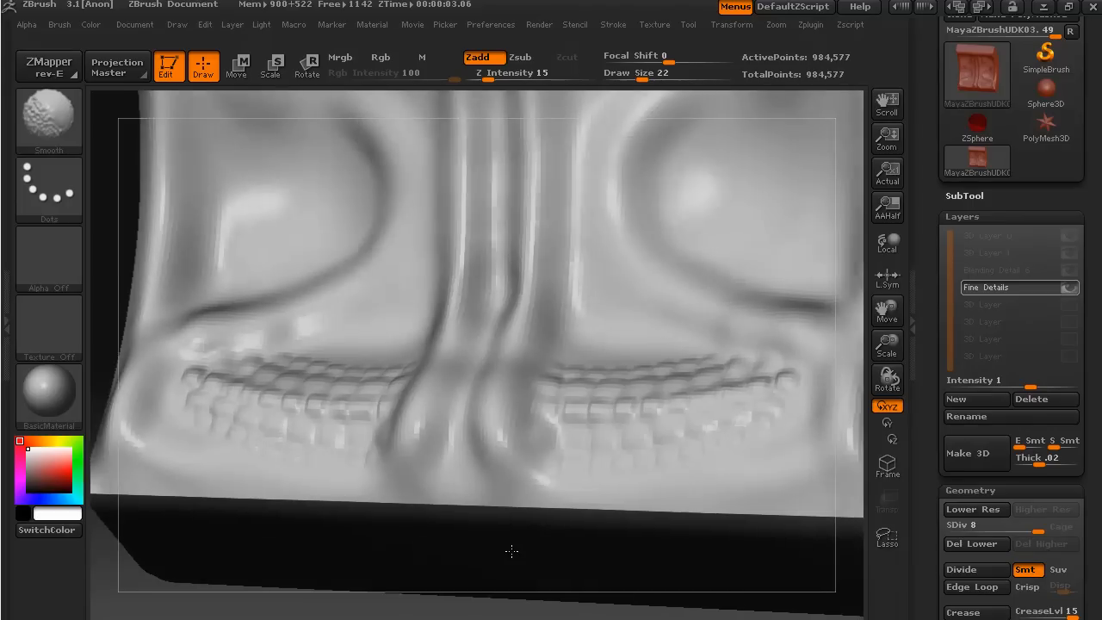
pyautogui.moveTo(511, 551); pyautogui.dragTo(403, 566)
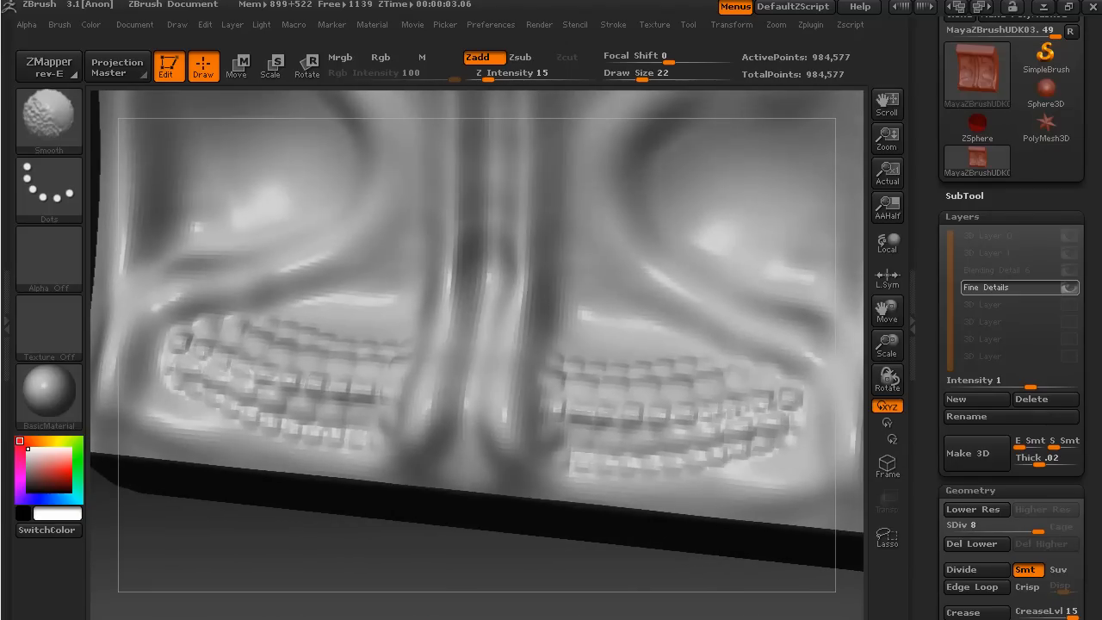
pyautogui.click(516, 240)
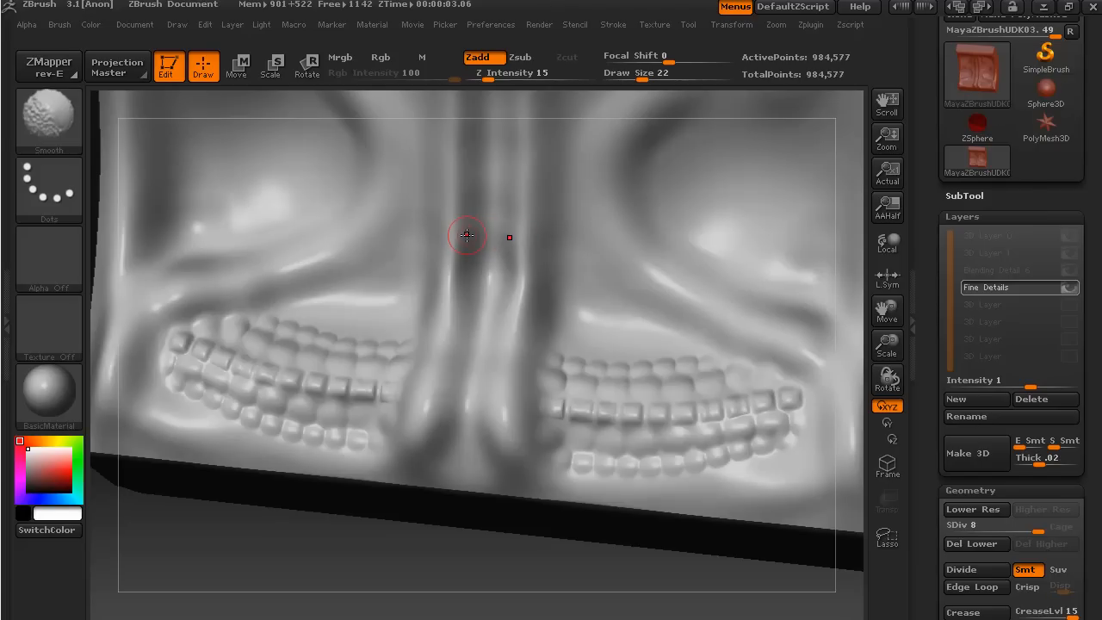
pyautogui.moveTo(462, 233)
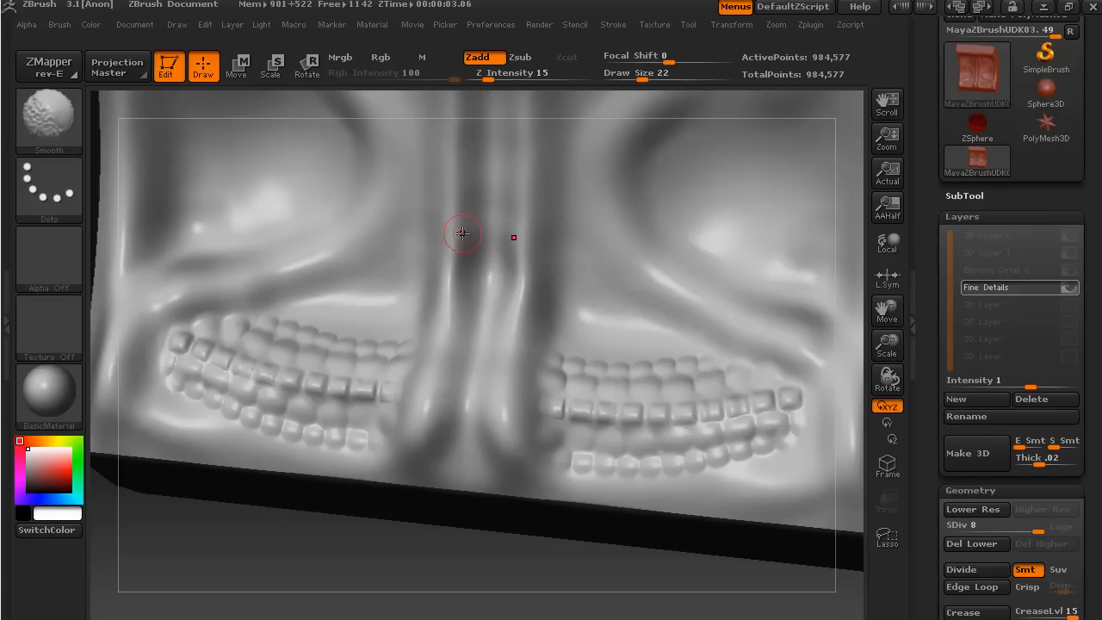
pyautogui.moveTo(456, 238)
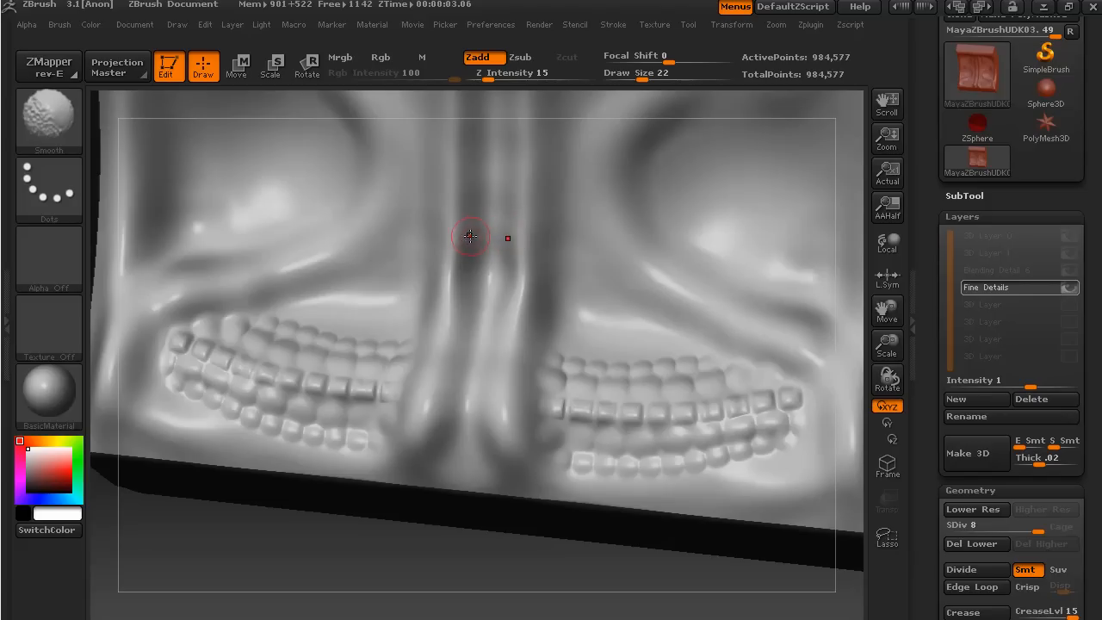
pyautogui.moveTo(431, 354)
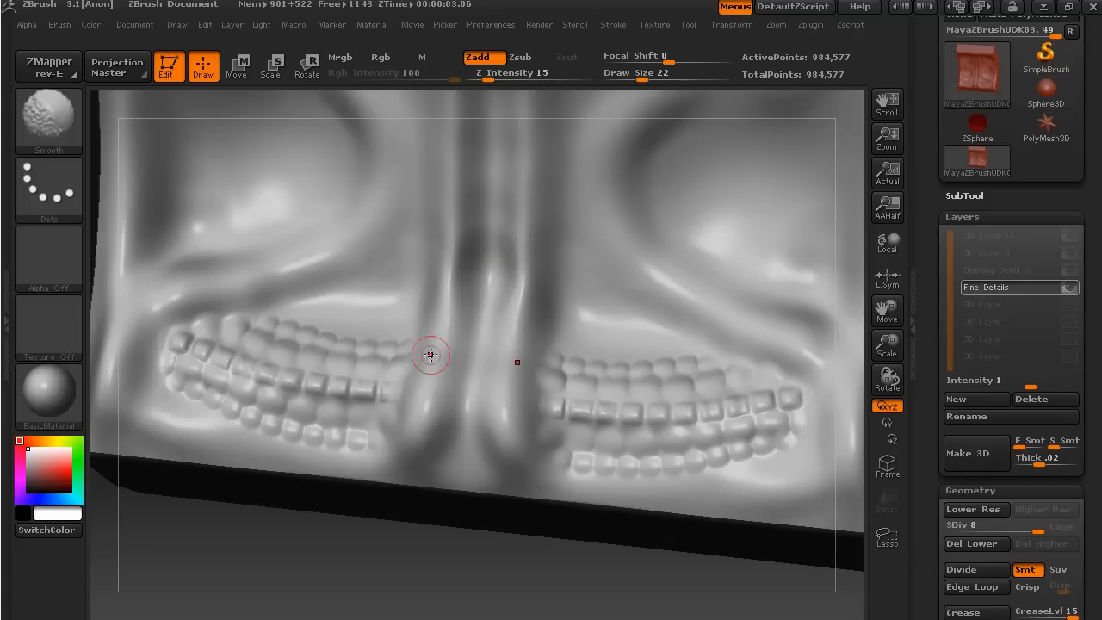
pyautogui.moveTo(430, 355); pyautogui.dragTo(322, 543)
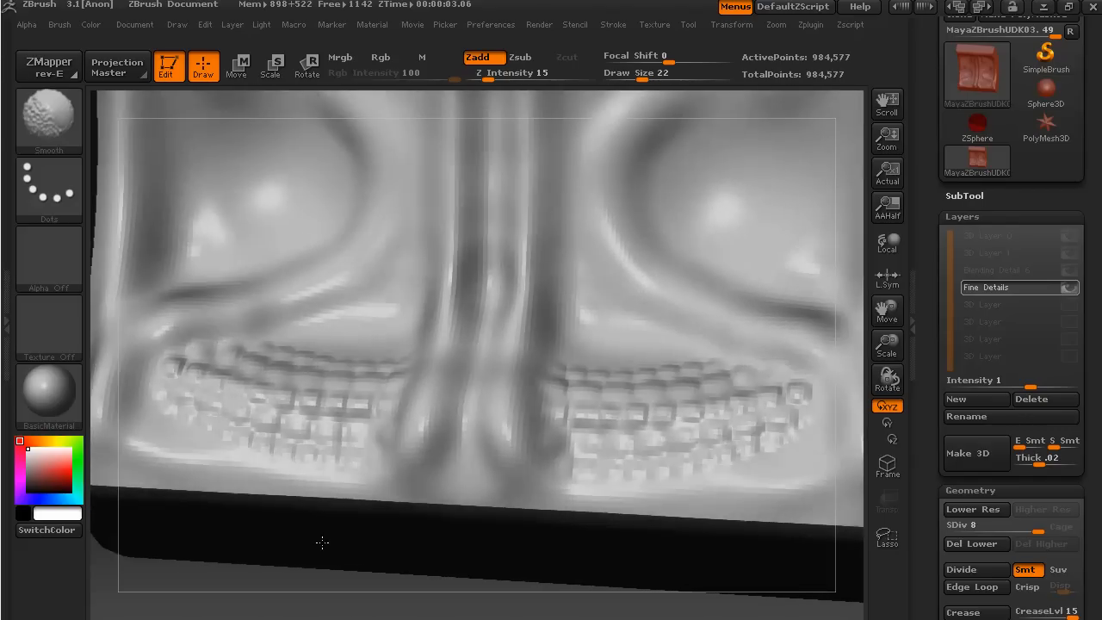
pyautogui.click(469, 245)
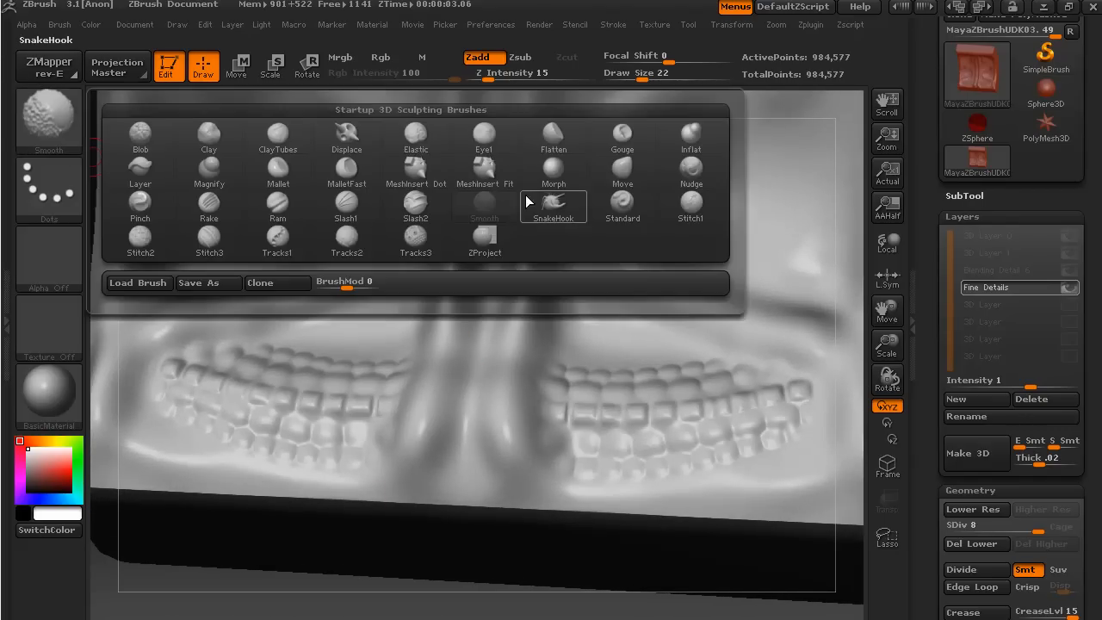
# With the Standard brush, carve thin creases across the fold and beside the central column and ring.
pyautogui.click(622, 202)
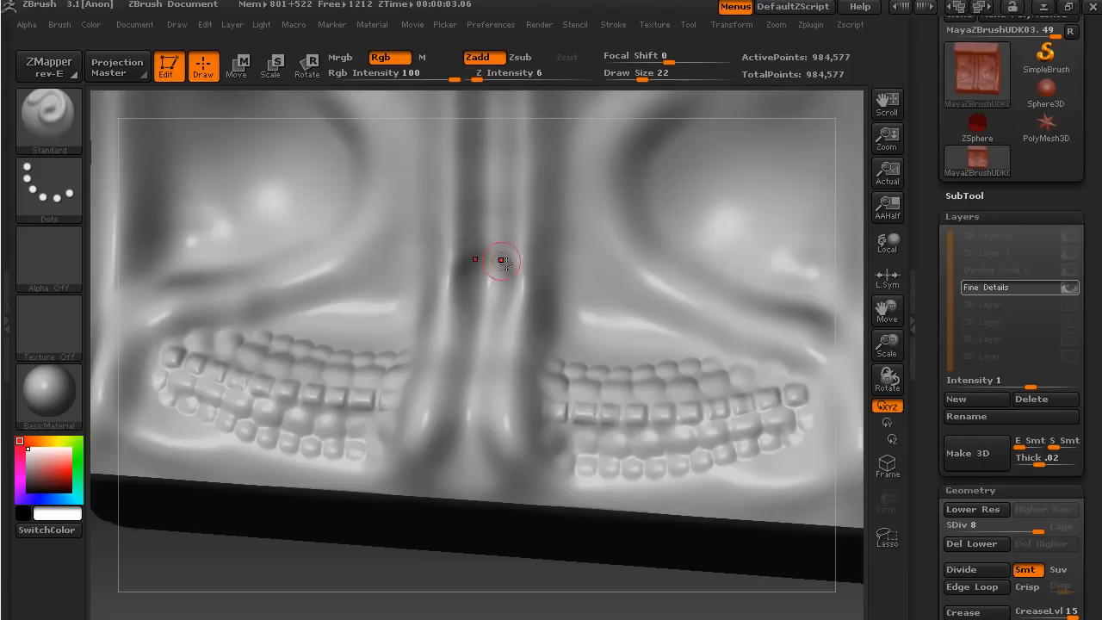
pyautogui.click(502, 260)
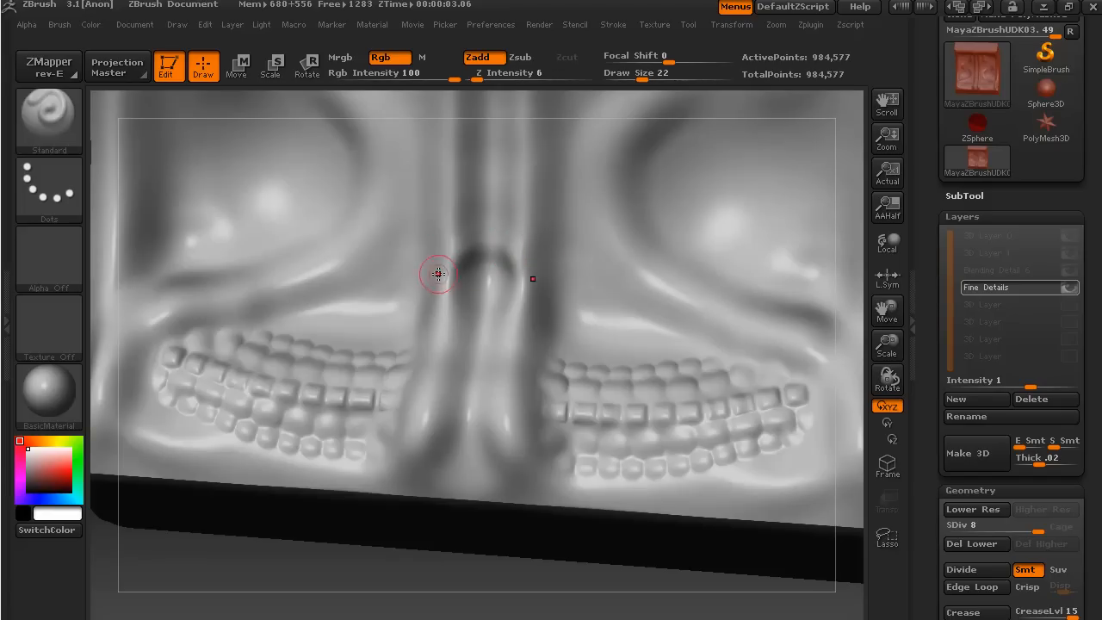
pyautogui.moveTo(530, 260)
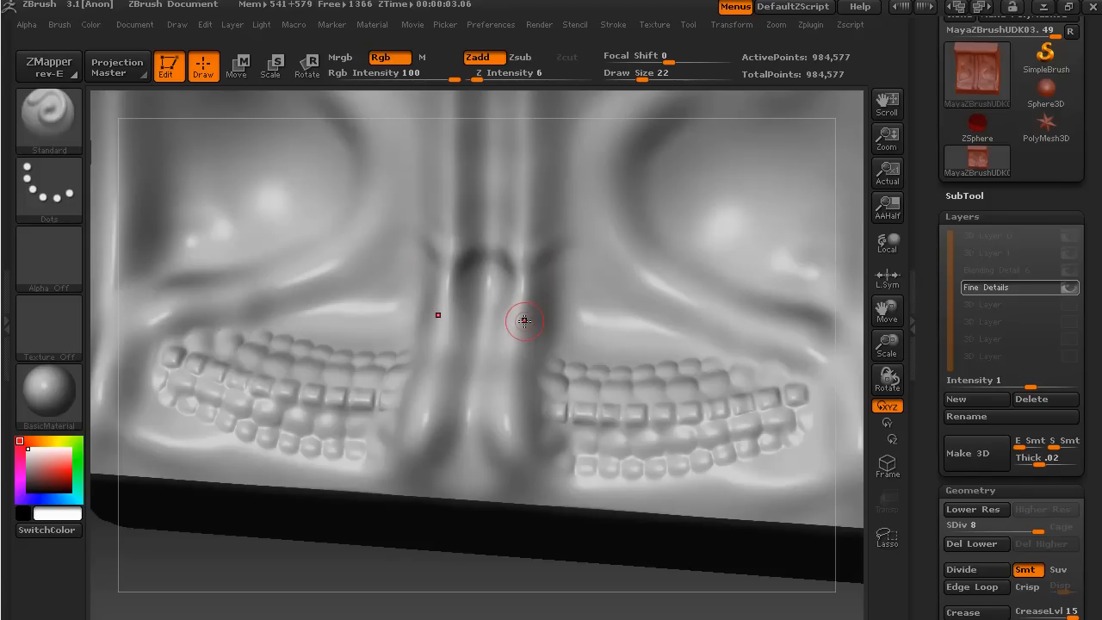
pyautogui.moveTo(467, 328)
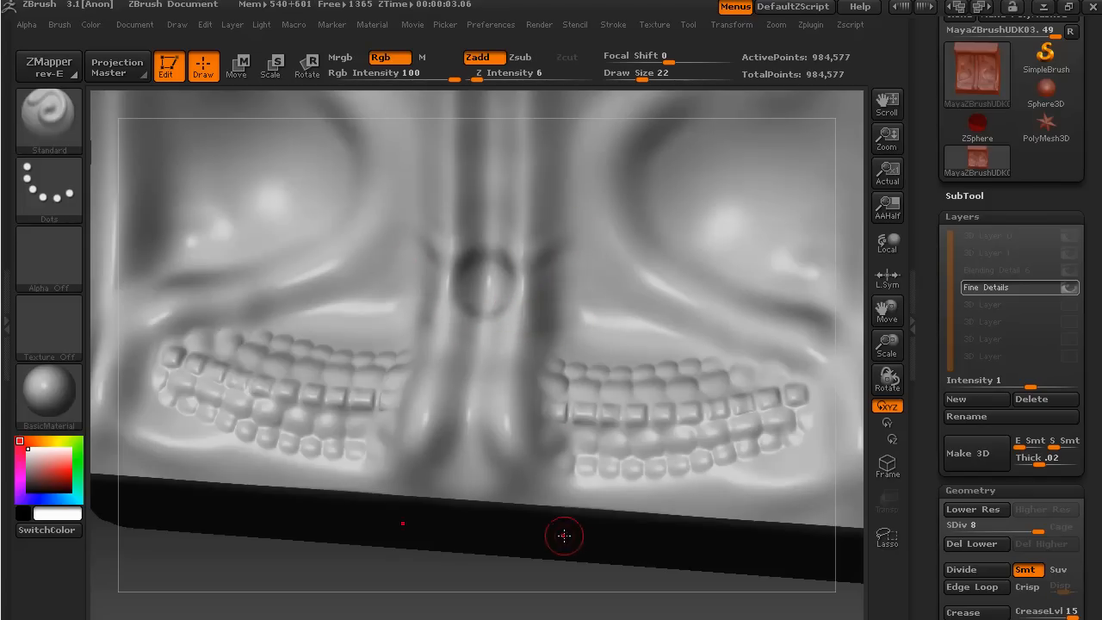
pyautogui.moveTo(563, 535); pyautogui.dragTo(474, 596)
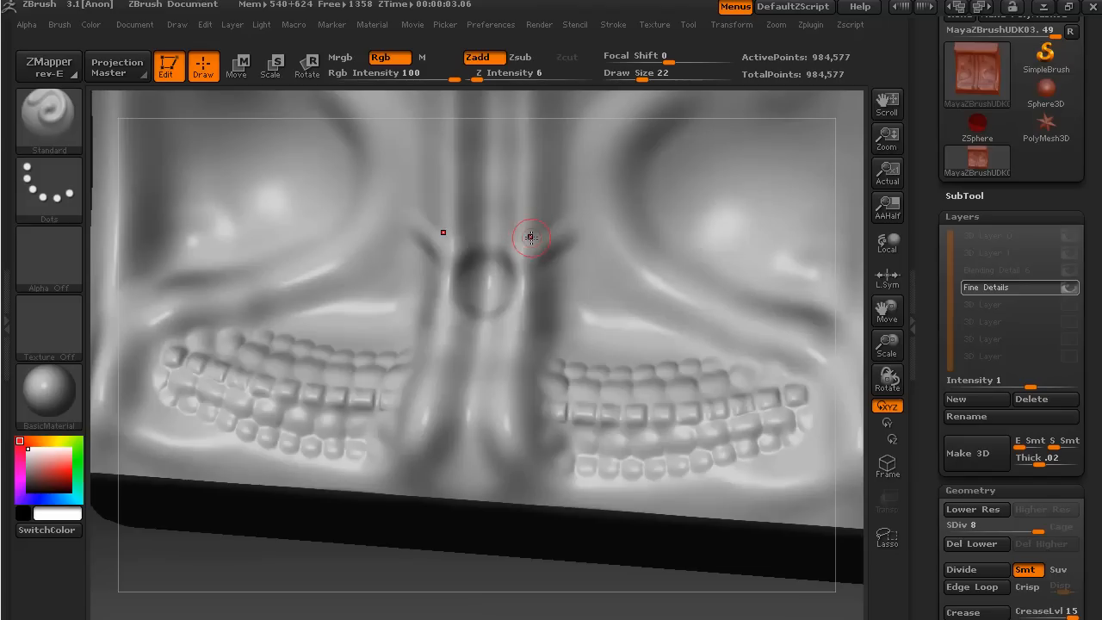
pyautogui.moveTo(537, 274)
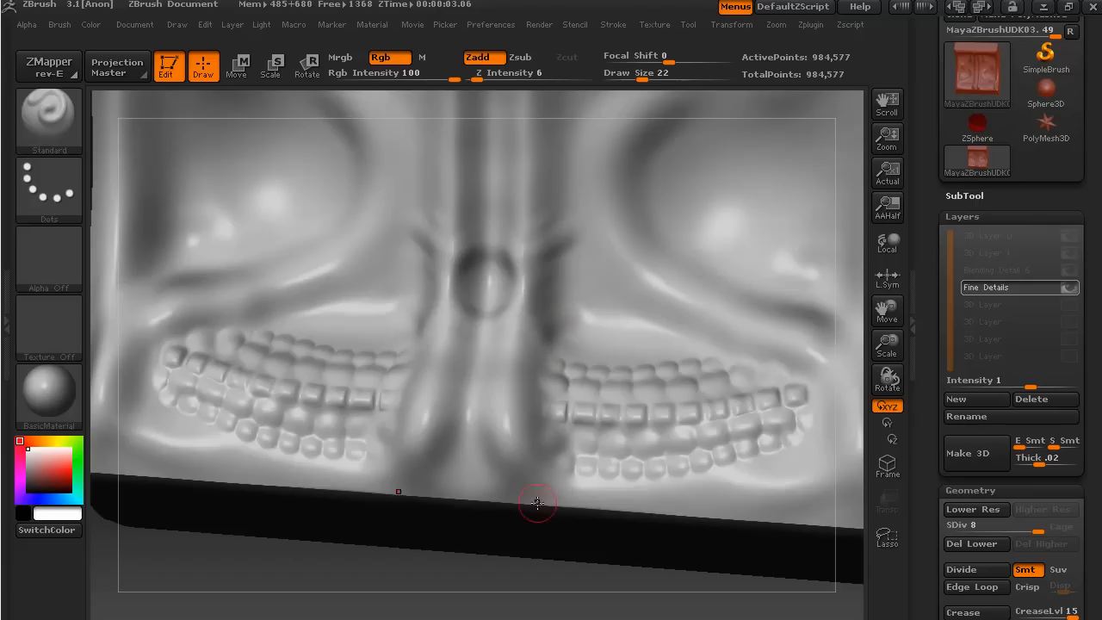
pyautogui.moveTo(539, 503); pyautogui.dragTo(479, 575)
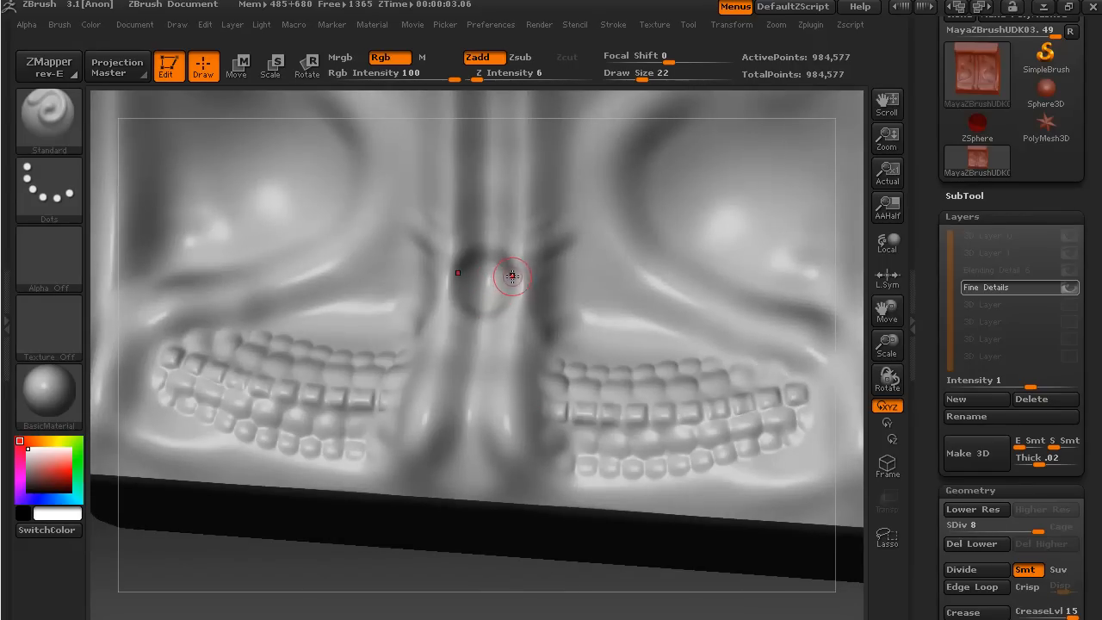
# Tilt and orbit the panel to inspect the new creases at an angle.
pyautogui.moveTo(513, 277); pyautogui.dragTo(486, 582)
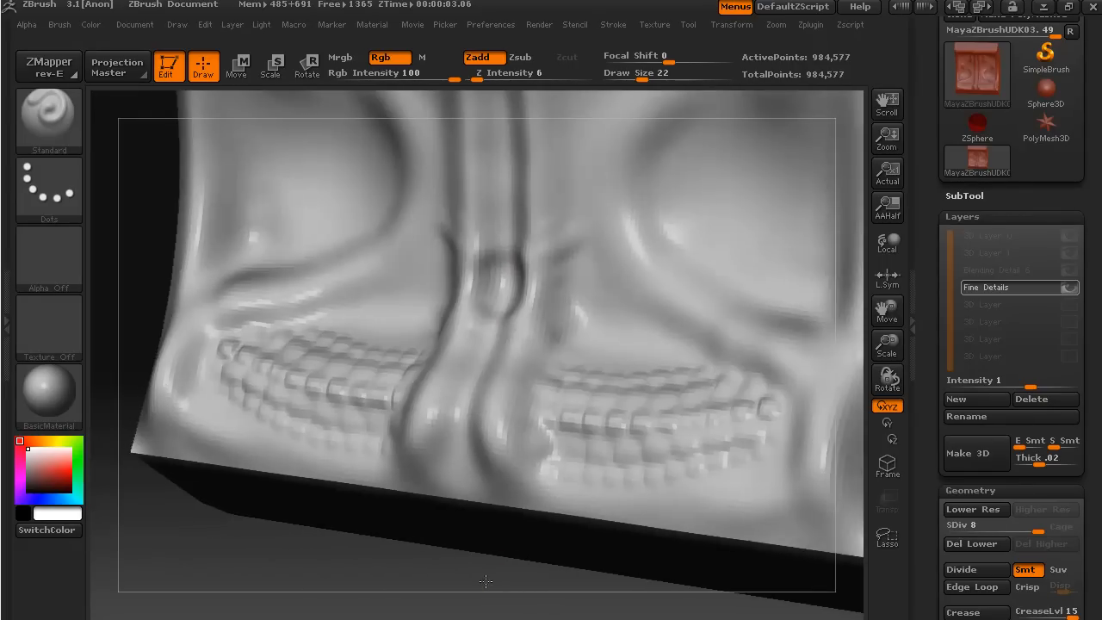
pyautogui.moveTo(486, 582); pyautogui.dragTo(564, 194)
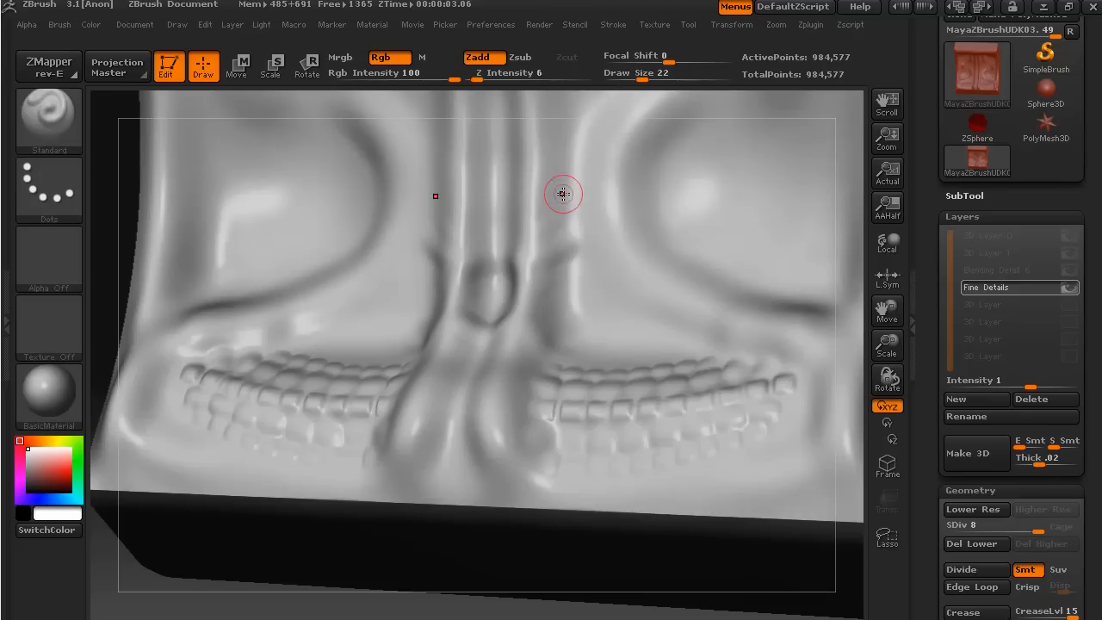
pyautogui.moveTo(533, 229)
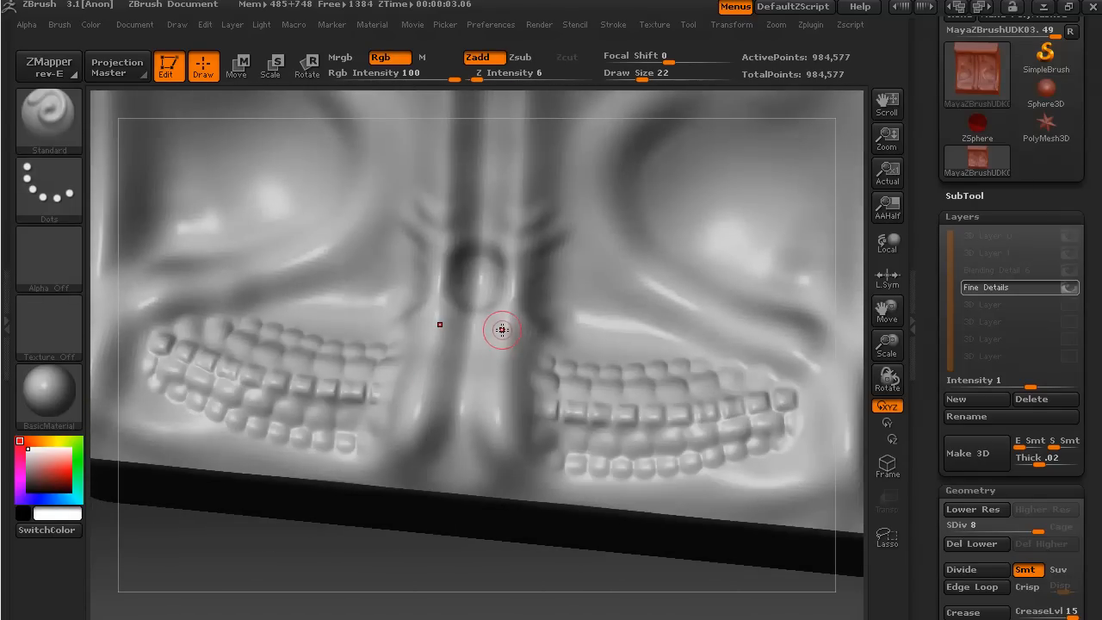
pyautogui.moveTo(472, 353)
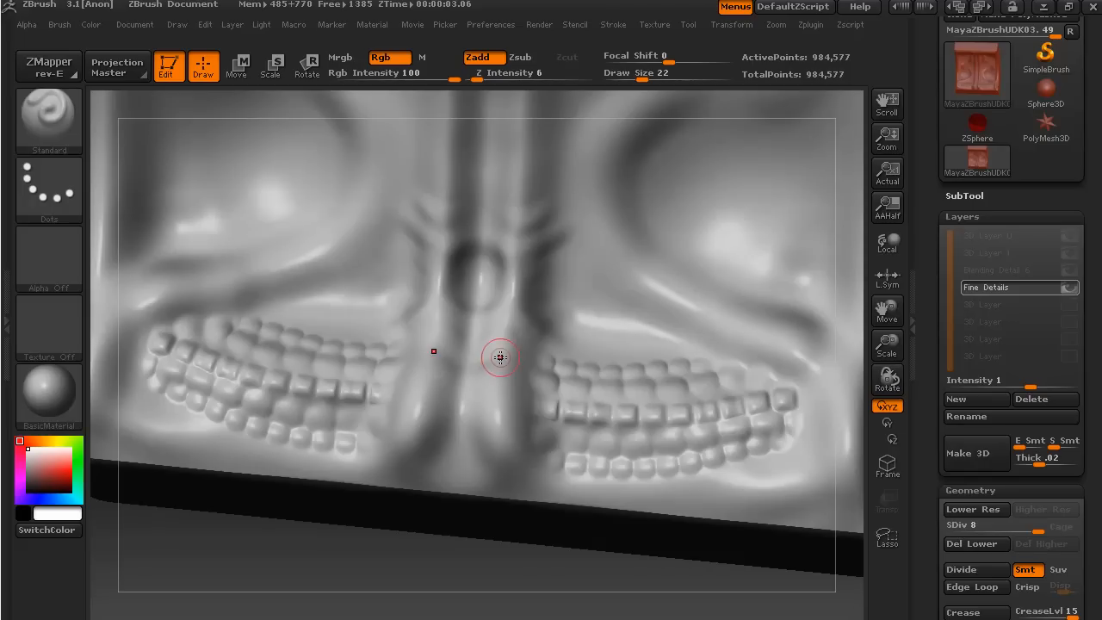
pyautogui.moveTo(499, 357); pyautogui.dragTo(493, 578)
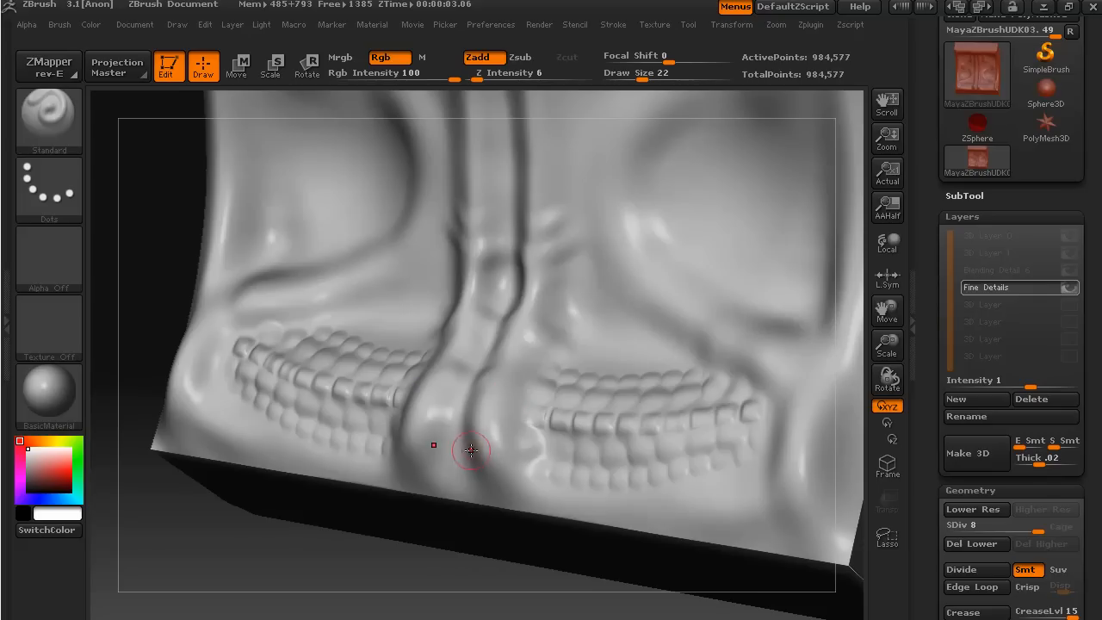
pyautogui.moveTo(555, 192)
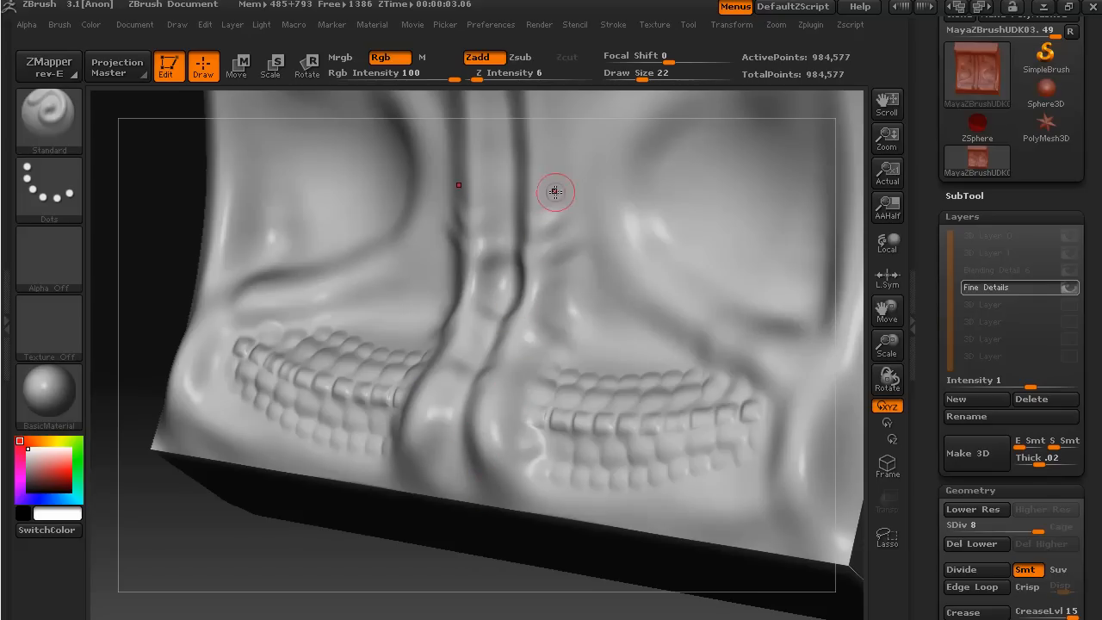
pyautogui.moveTo(539, 344)
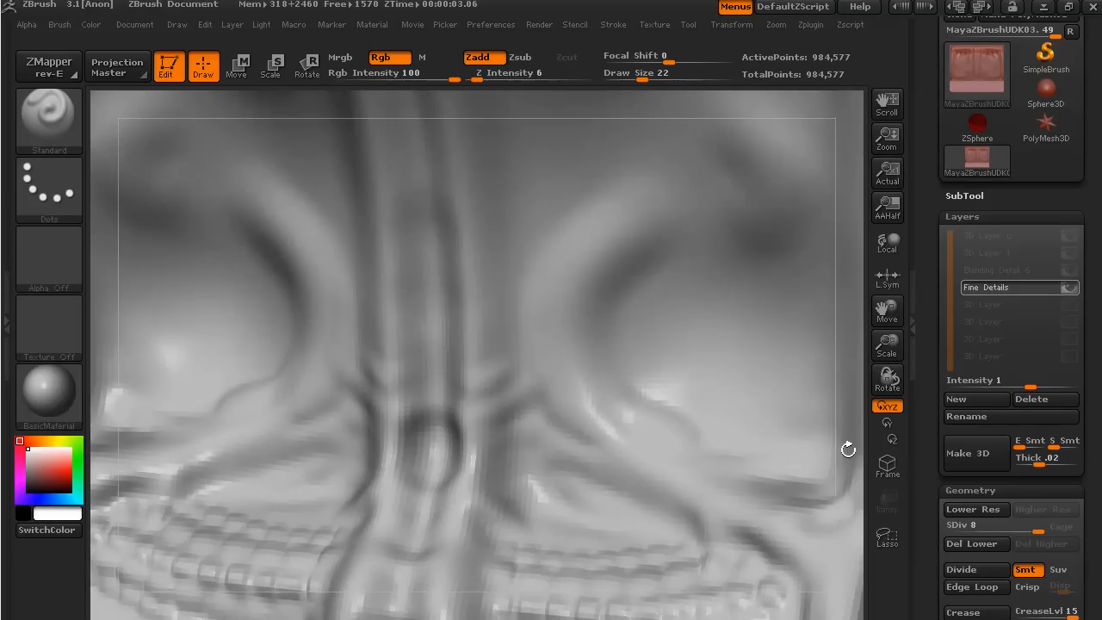
# Click on the panel near the central ring while laying out the curled ridge strokes.
pyautogui.click(580, 401)
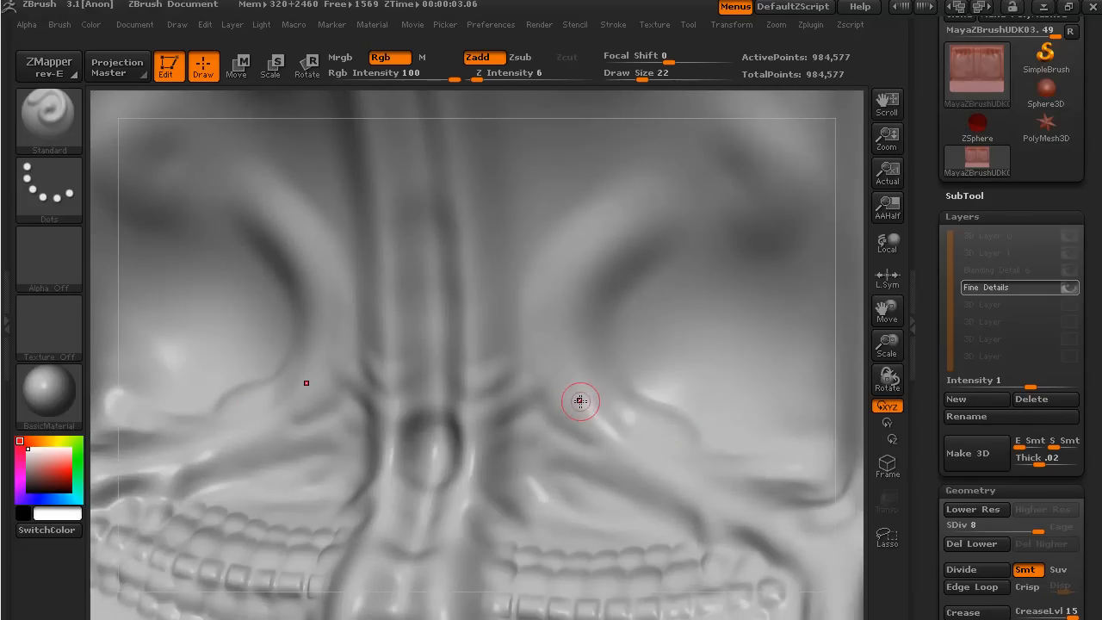
pyautogui.moveTo(569, 339)
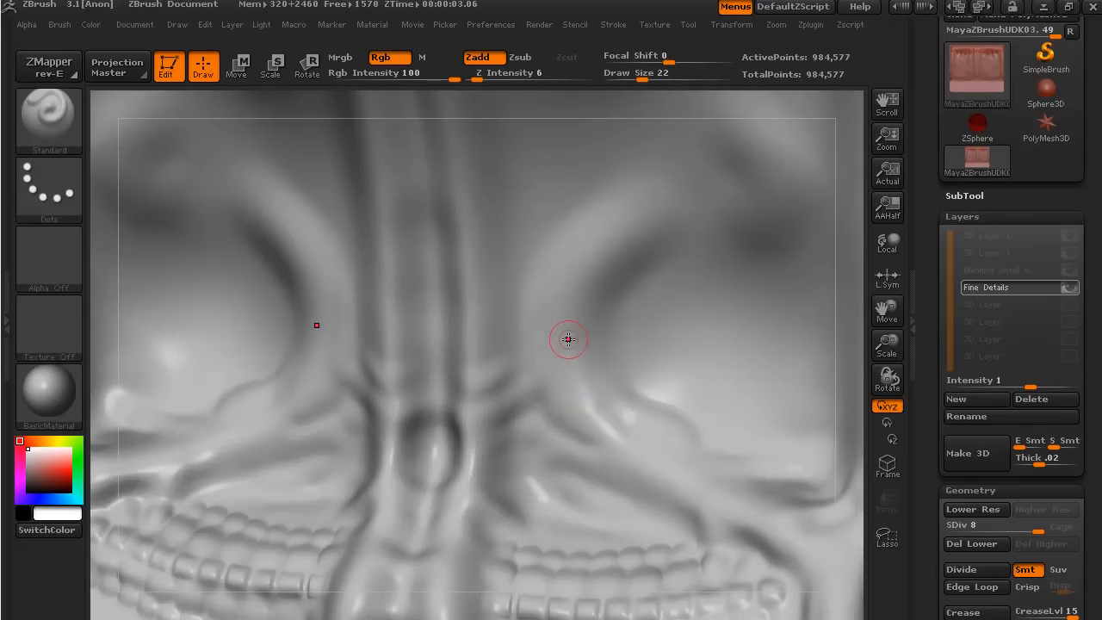
pyautogui.moveTo(594, 421)
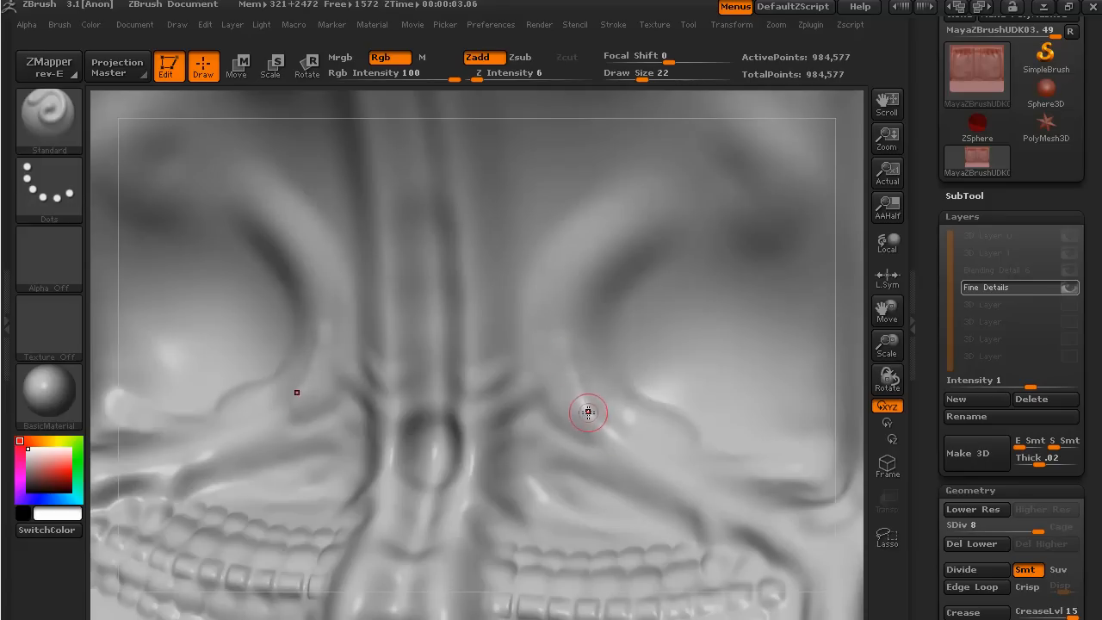
pyautogui.moveTo(606, 376)
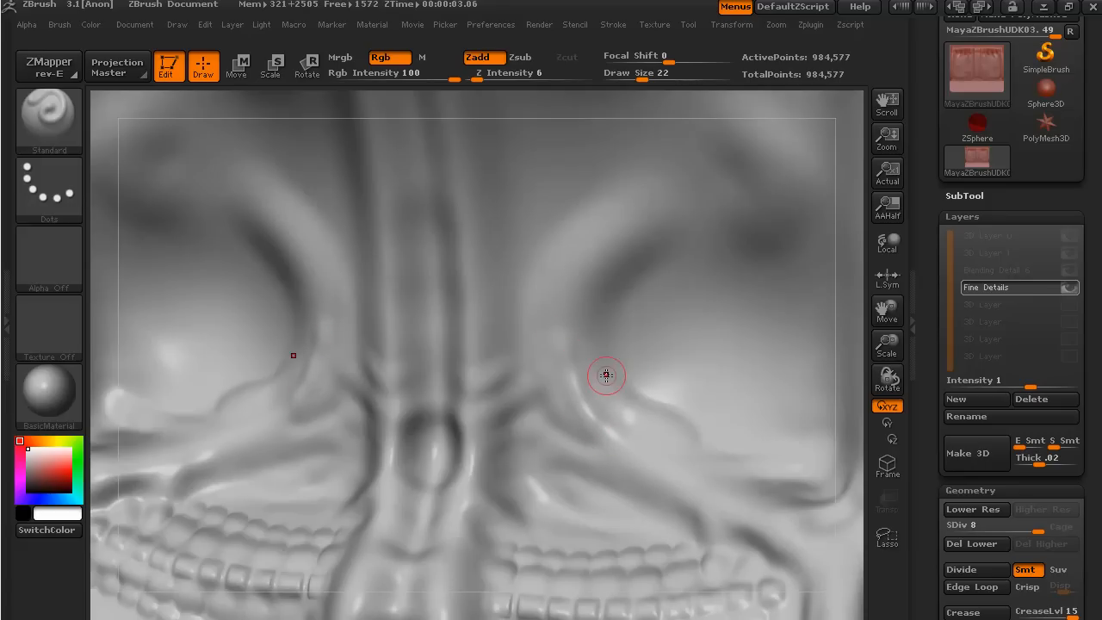
pyautogui.moveTo(591, 375)
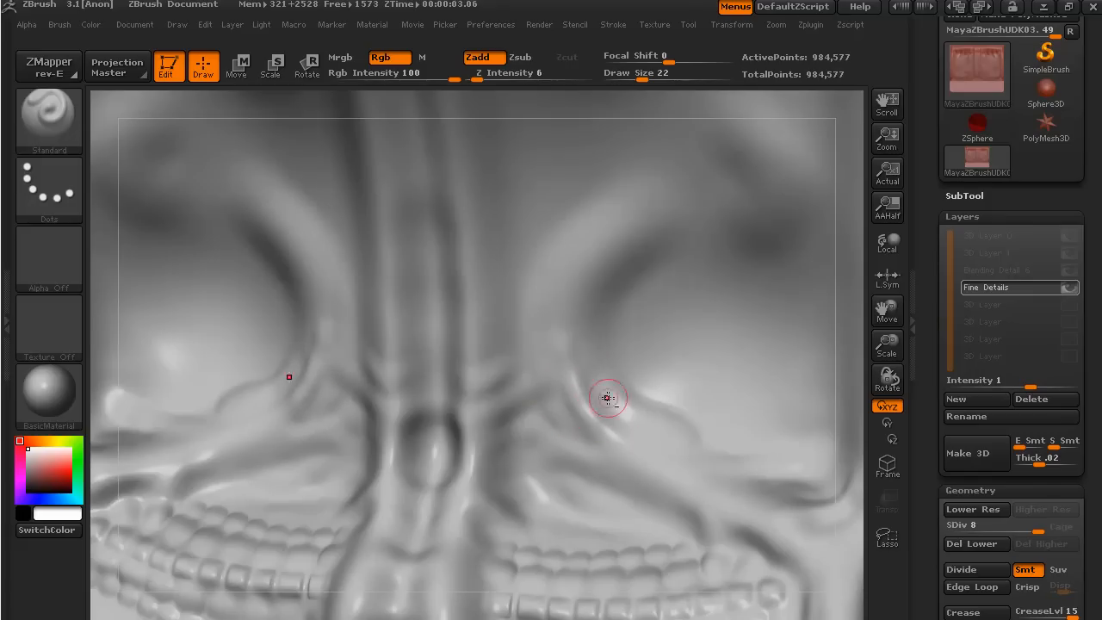
pyautogui.moveTo(584, 350)
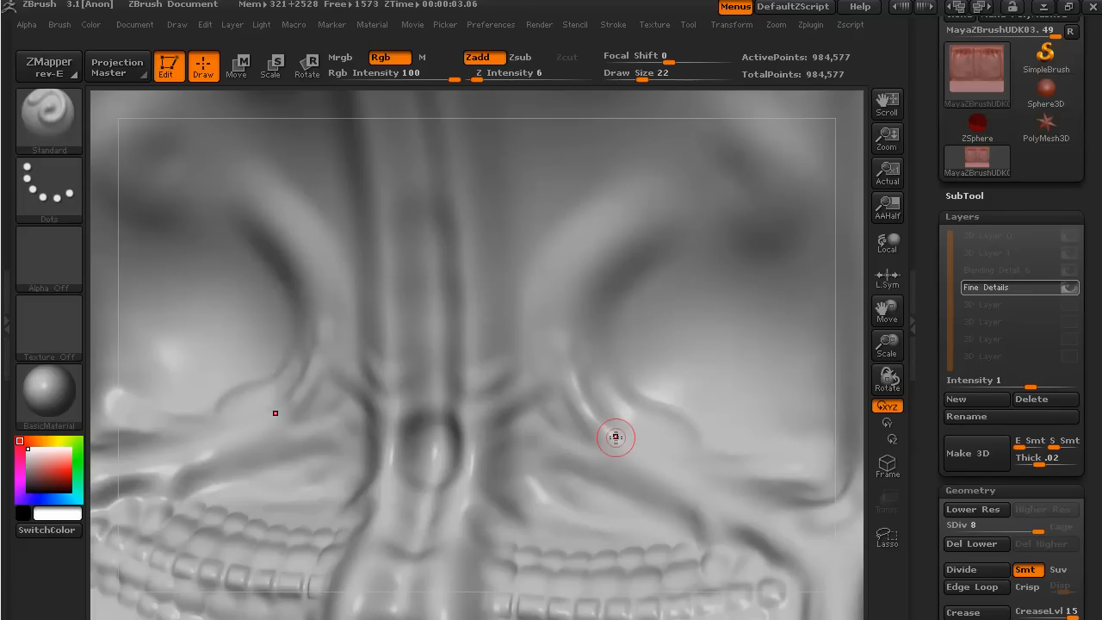
pyautogui.moveTo(614, 427)
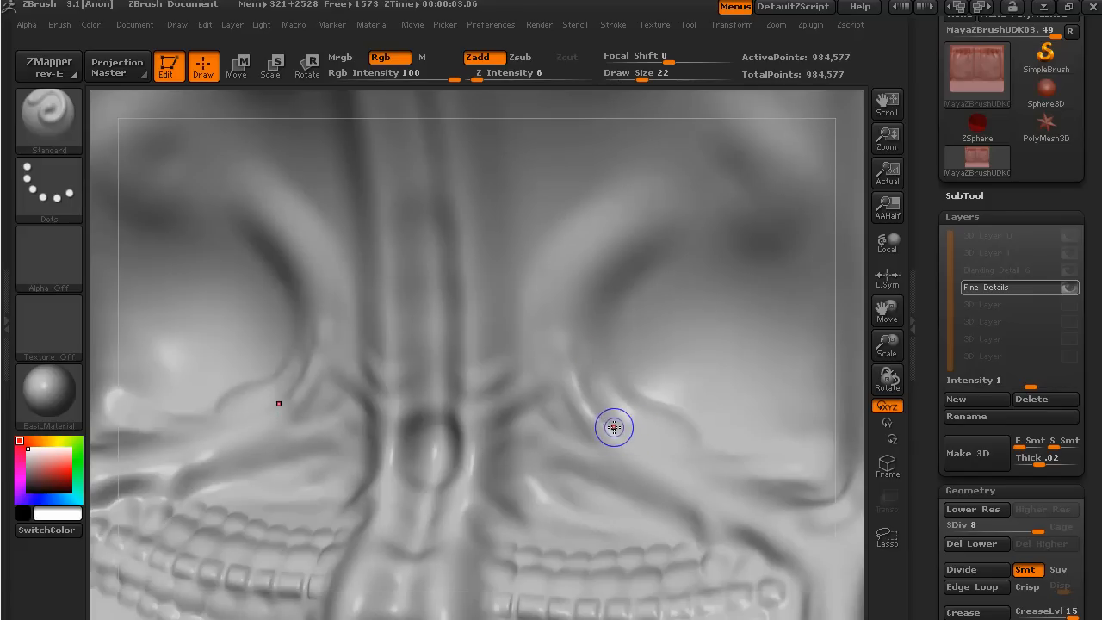
pyautogui.moveTo(654, 437)
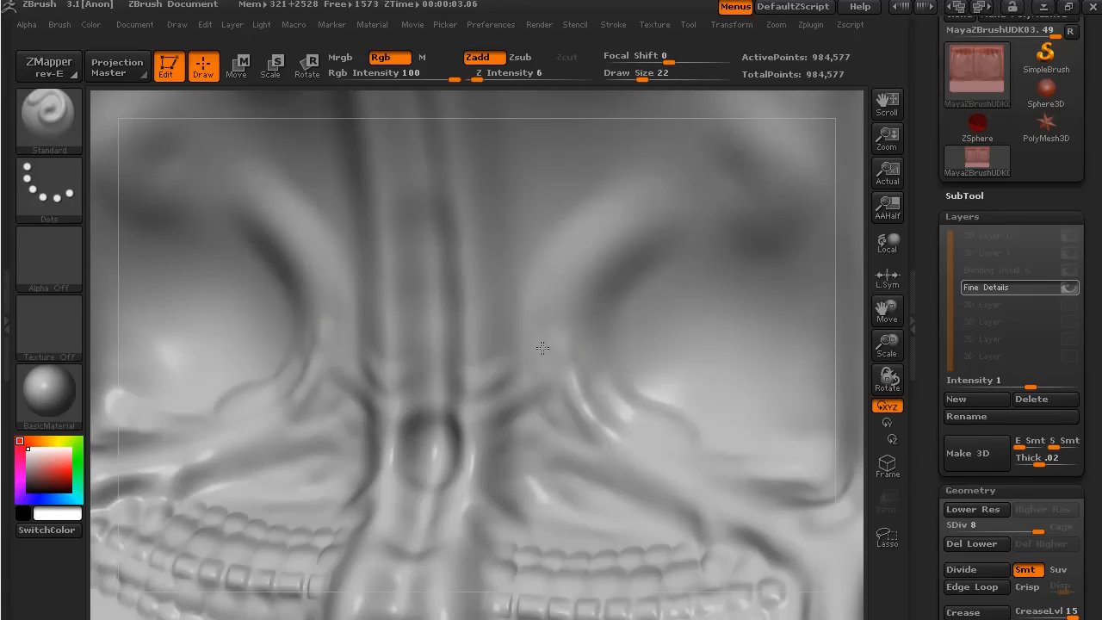
pyautogui.moveTo(568, 370)
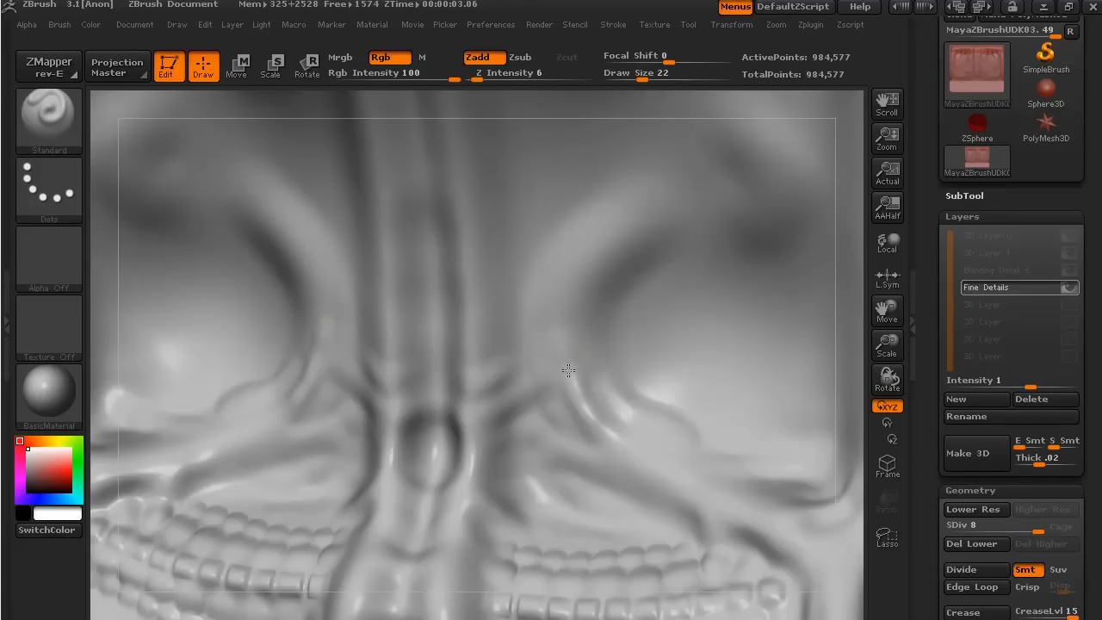
pyautogui.moveTo(597, 428)
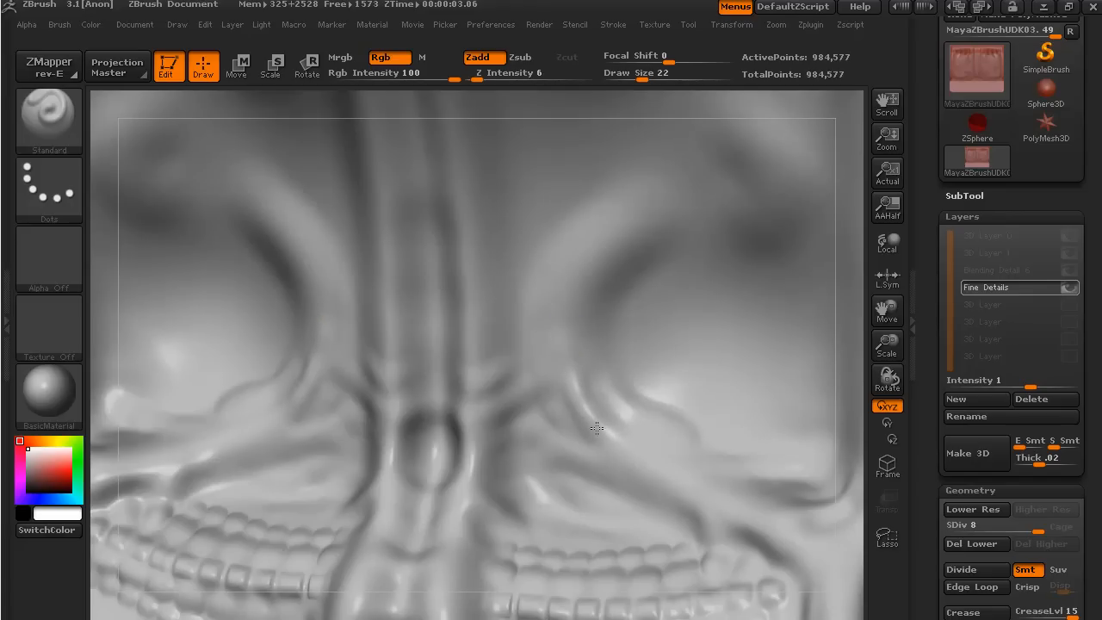
pyautogui.moveTo(574, 399)
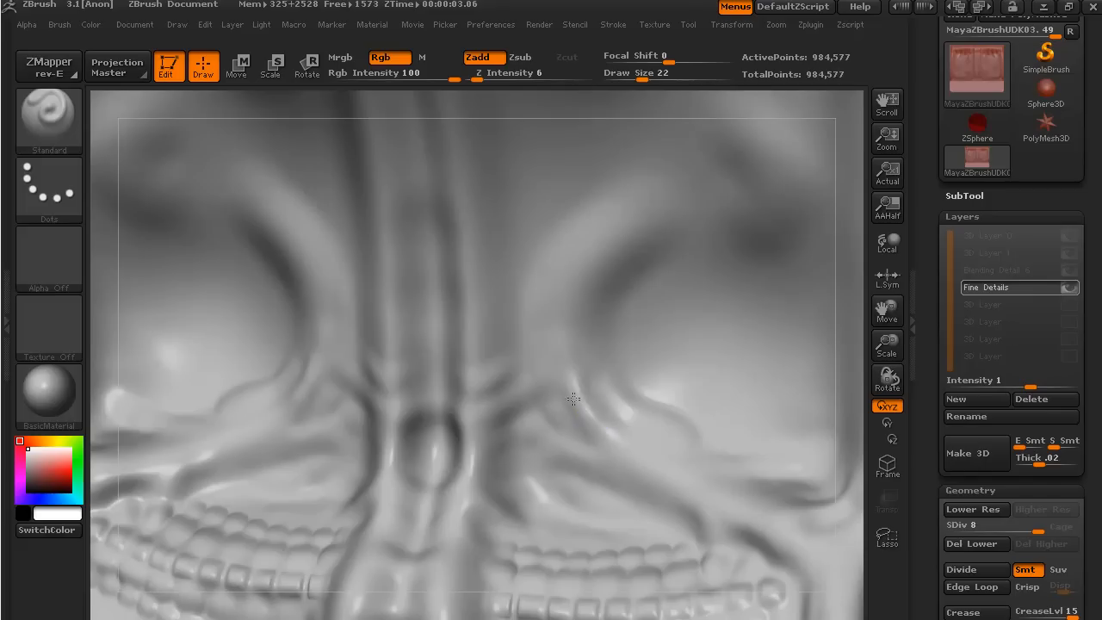
pyautogui.moveTo(569, 381)
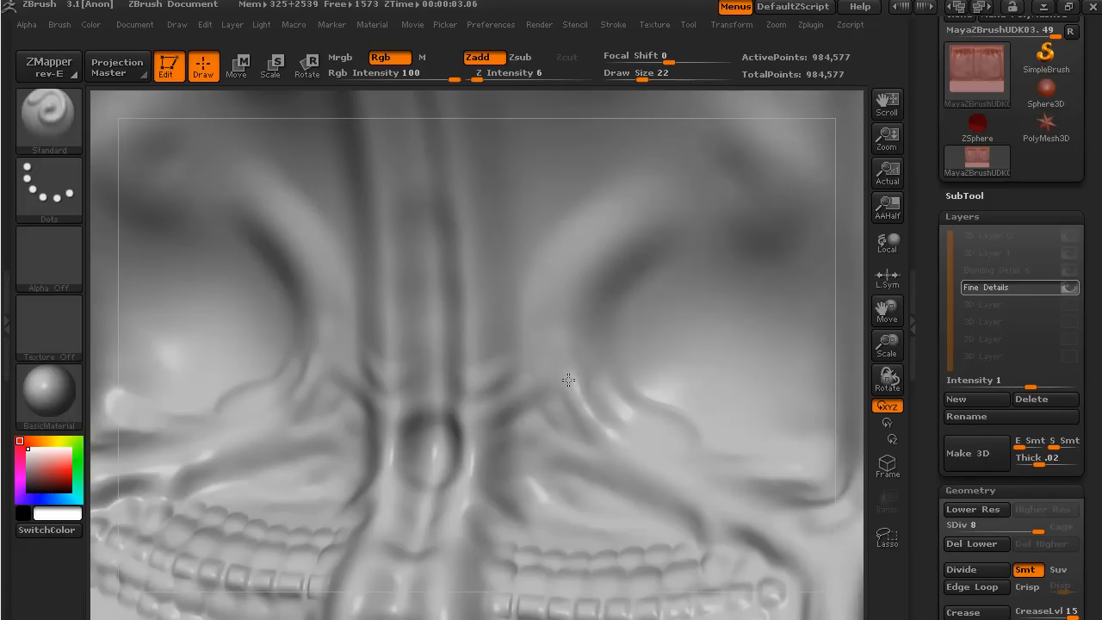
pyautogui.moveTo(568, 369)
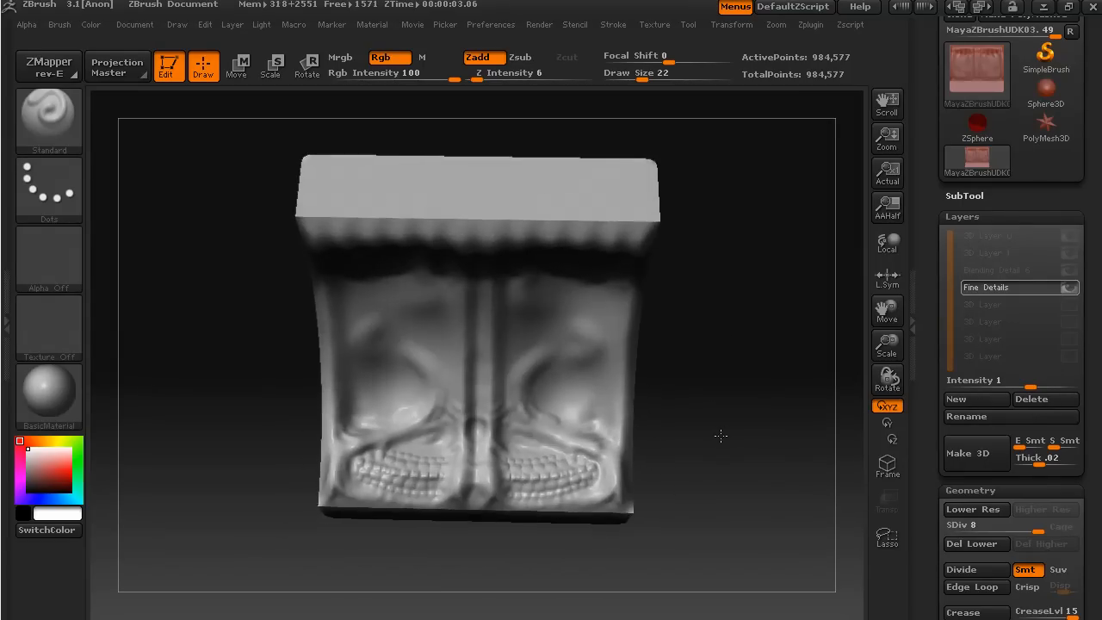
# Orbit the panel to review its curved profile, then close in on the central folds.
pyautogui.moveTo(721, 436); pyautogui.dragTo(640, 396)
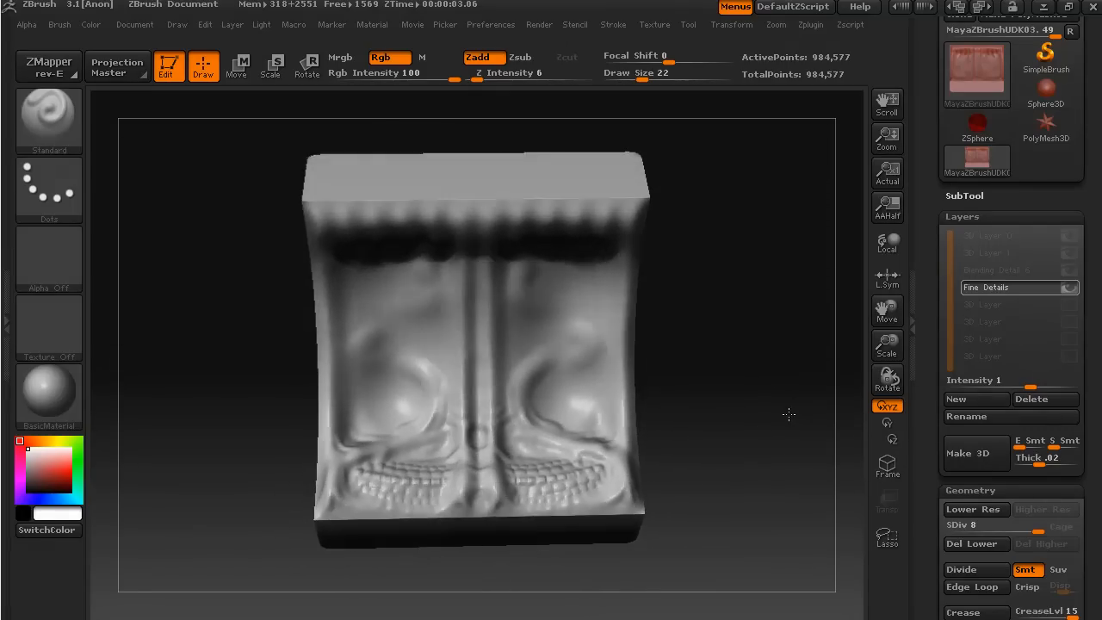
pyautogui.moveTo(788, 414); pyautogui.dragTo(627, 531)
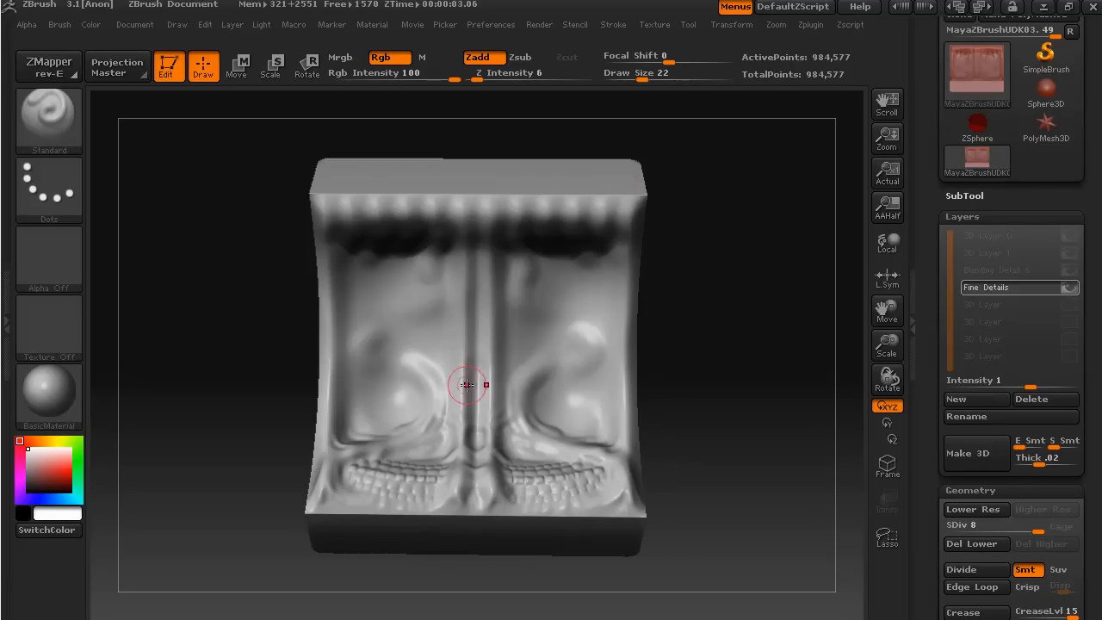
pyautogui.moveTo(468, 385); pyautogui.dragTo(714, 453)
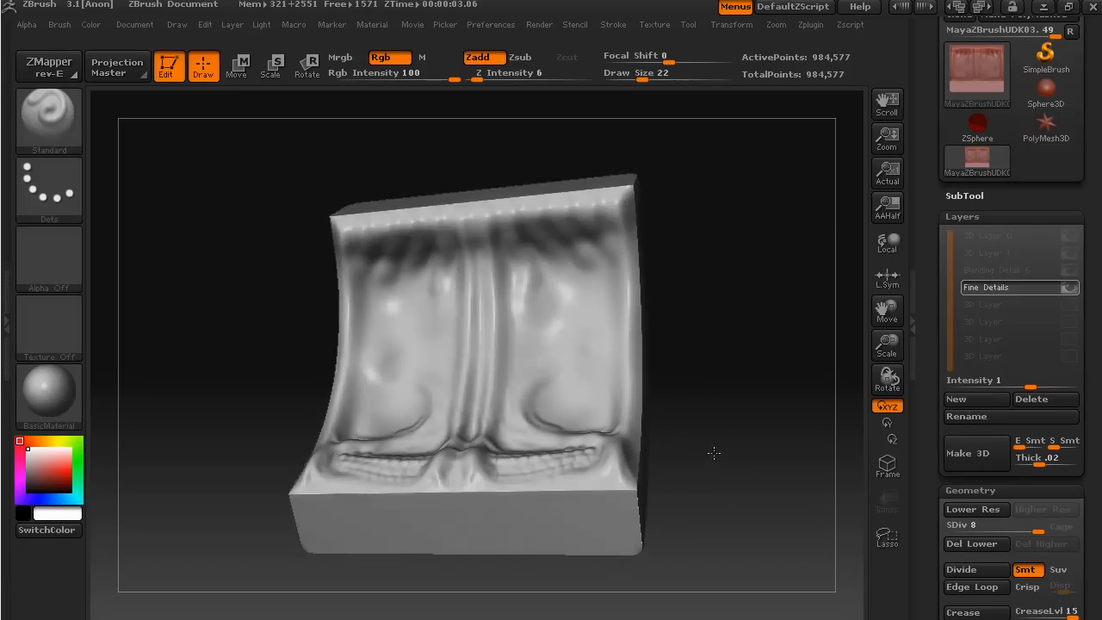
pyautogui.moveTo(714, 453); pyautogui.dragTo(730, 254)
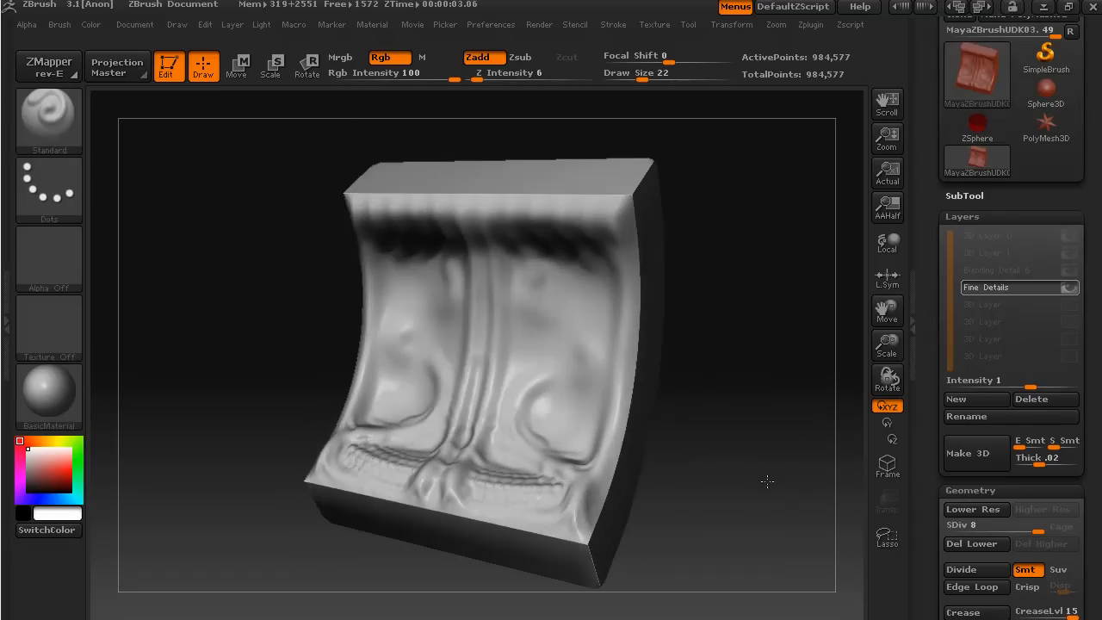
pyautogui.moveTo(766, 480); pyautogui.dragTo(726, 445)
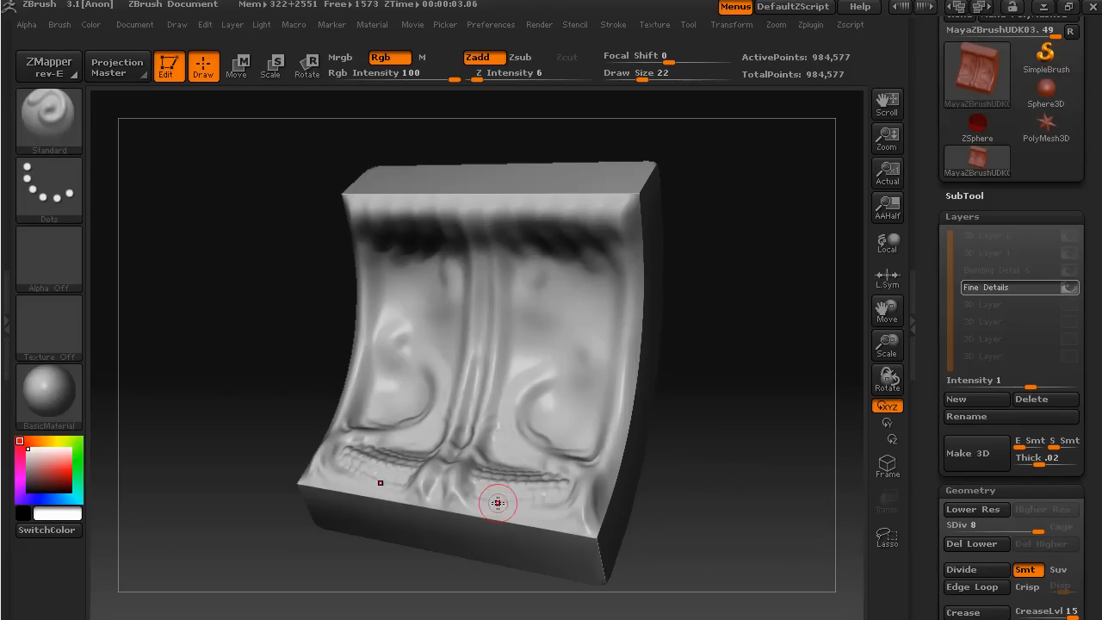
pyautogui.moveTo(517, 477)
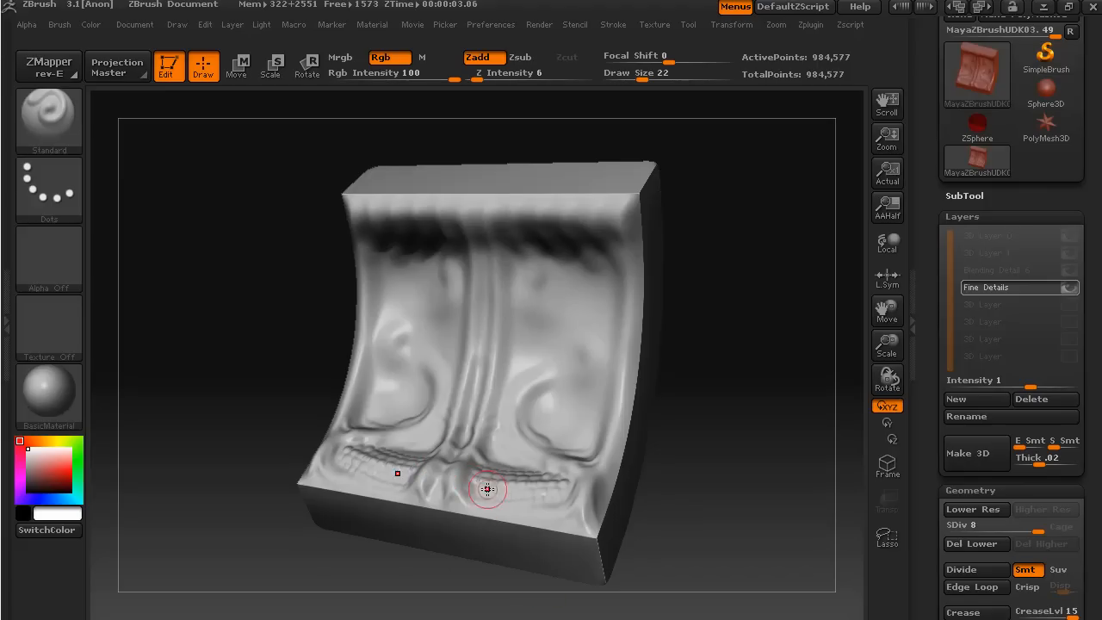
pyautogui.moveTo(679, 409)
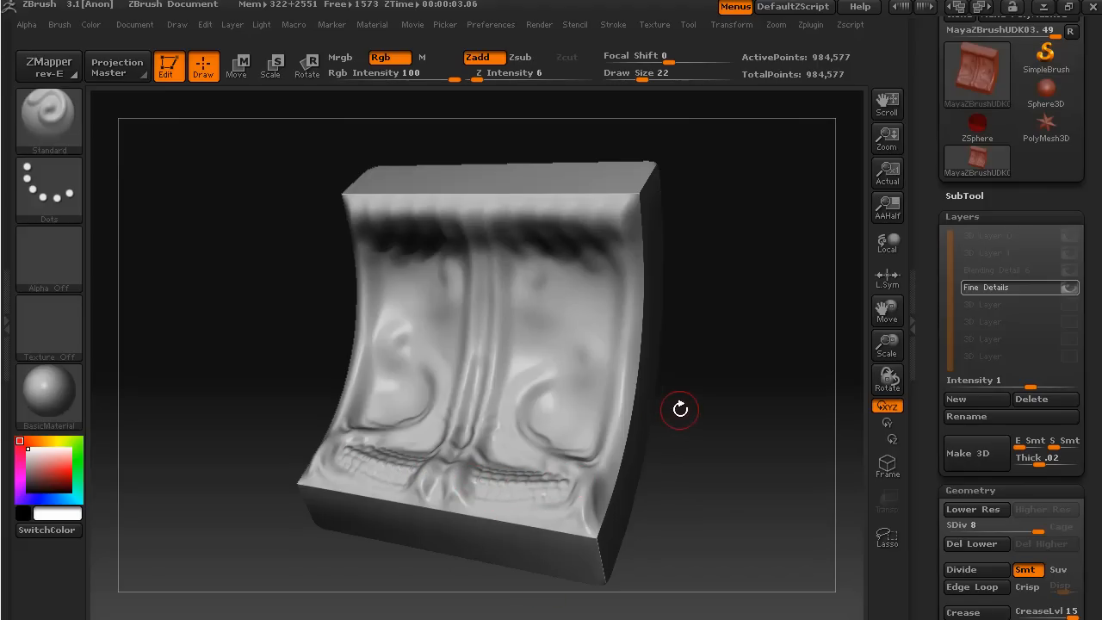
pyautogui.moveTo(739, 347)
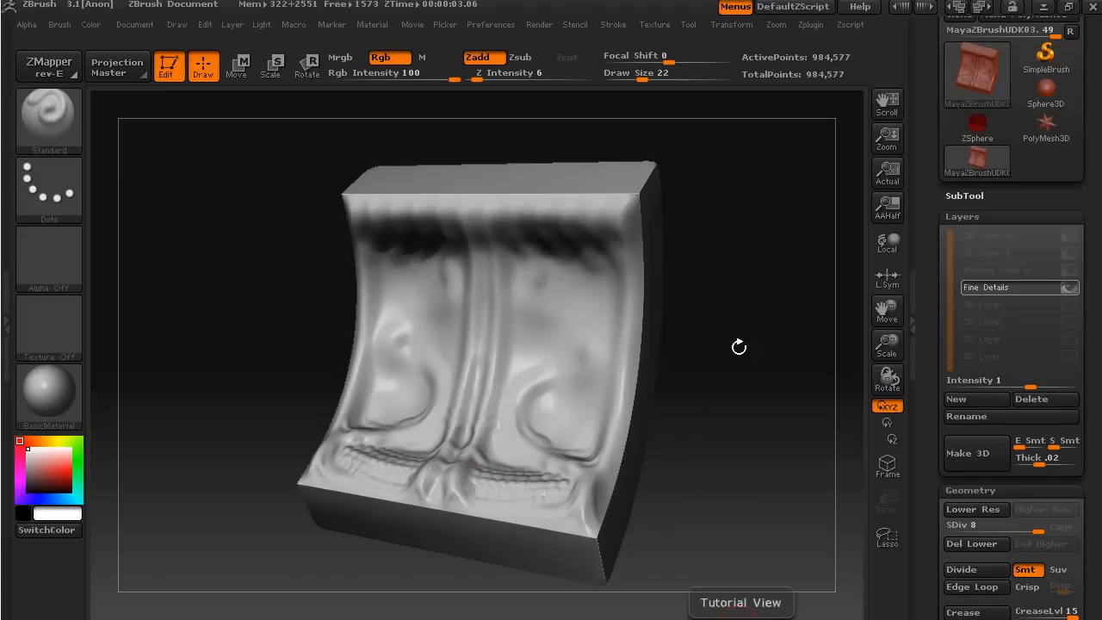
pyautogui.moveTo(739, 347); pyautogui.dragTo(837, 404)
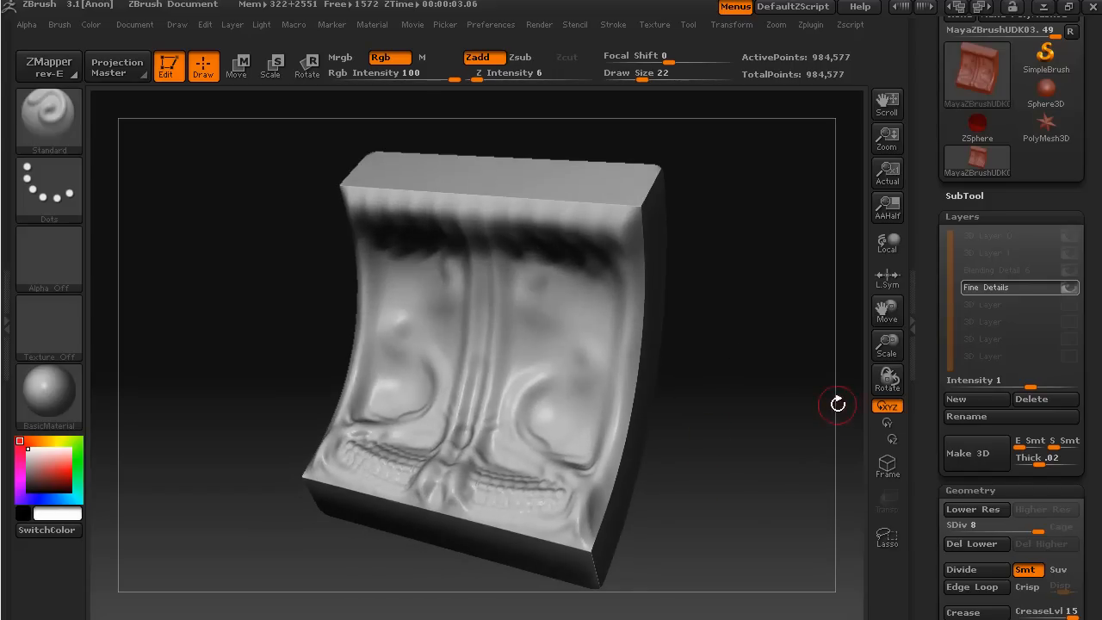
pyautogui.moveTo(837, 405); pyautogui.dragTo(688, 409)
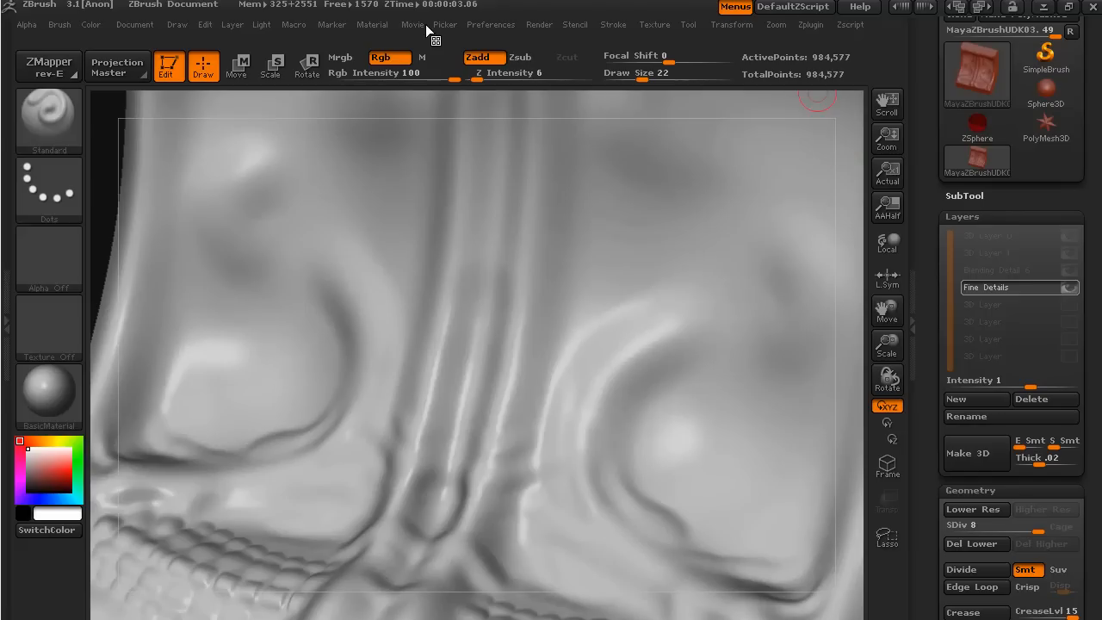
# Turn on LazyMouse in the Stroke menu for smoothed, lagging strokes.
pyautogui.click(613, 24)
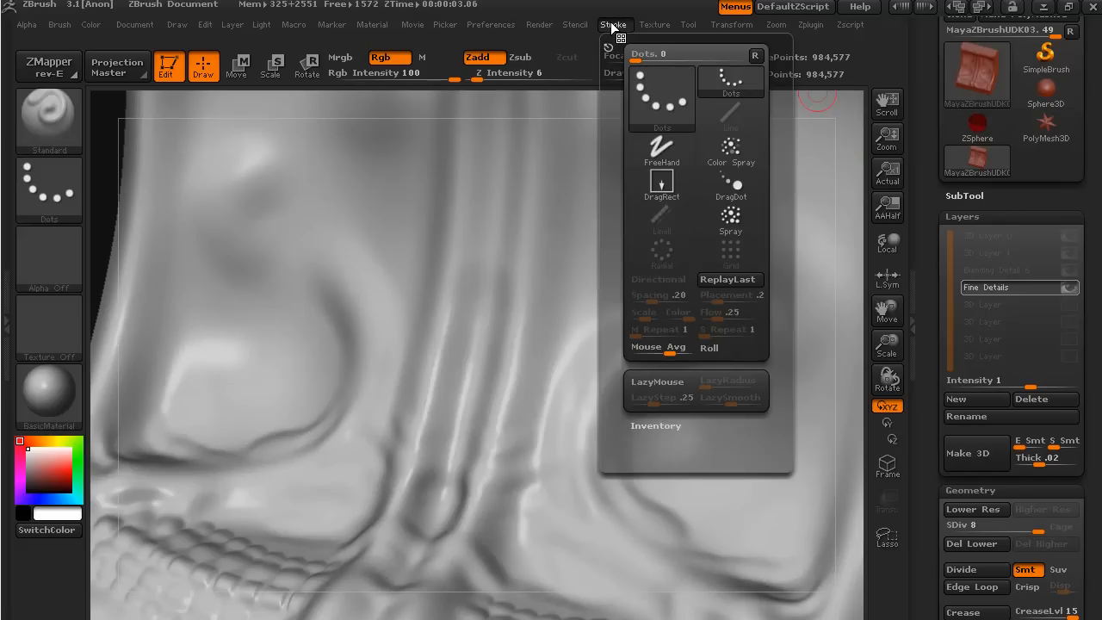
pyautogui.moveTo(660, 381)
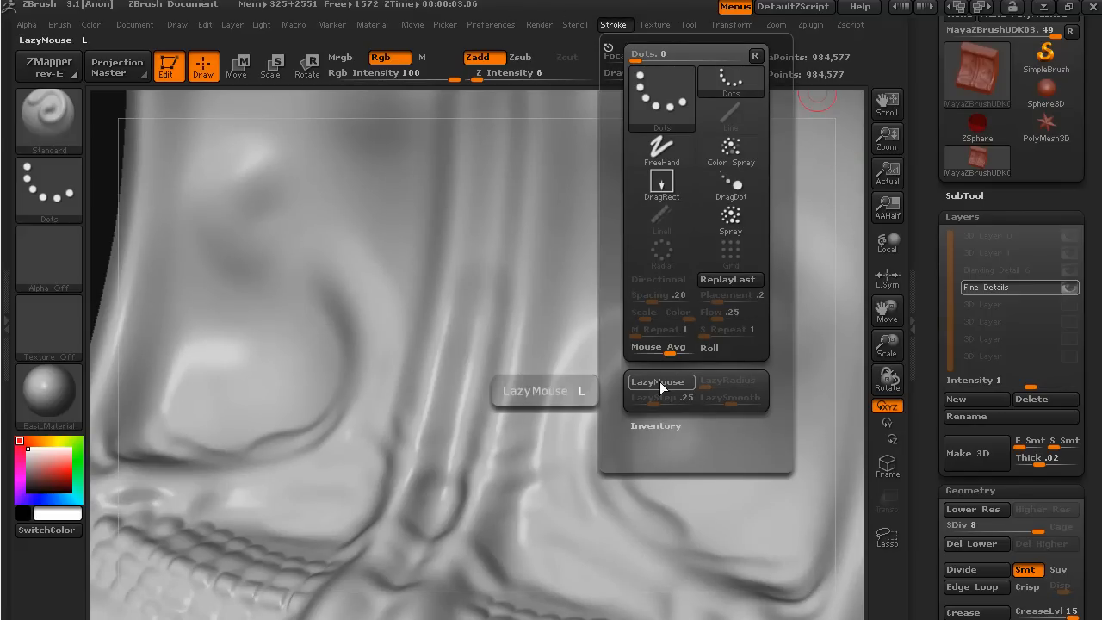
pyautogui.click(661, 380)
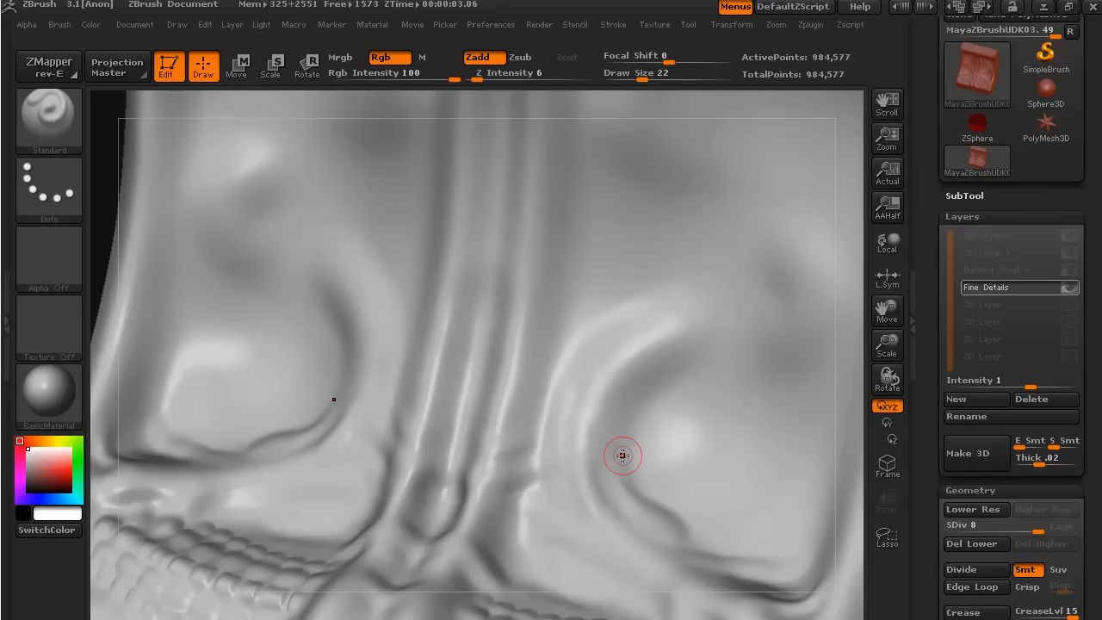
pyautogui.moveTo(180, 196)
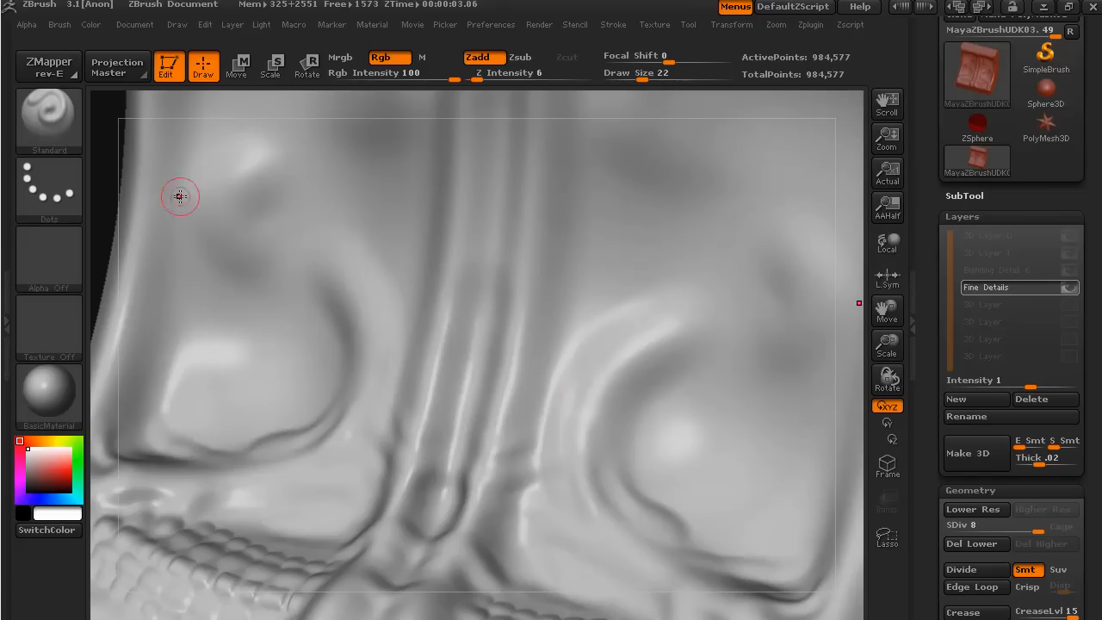
pyautogui.moveTo(671, 482)
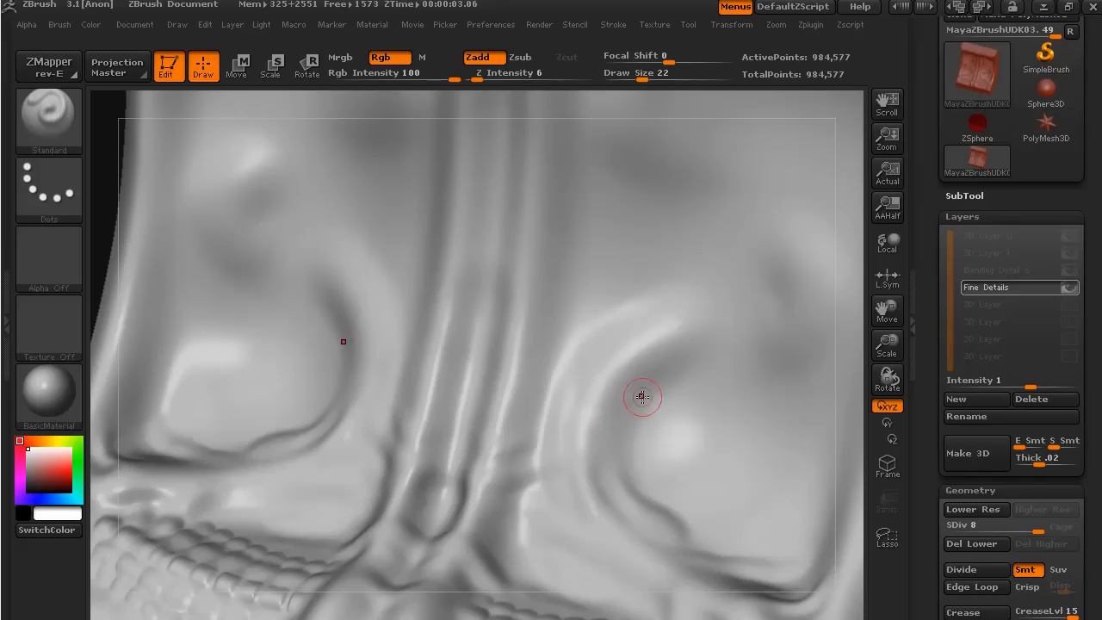
pyautogui.moveTo(620, 531)
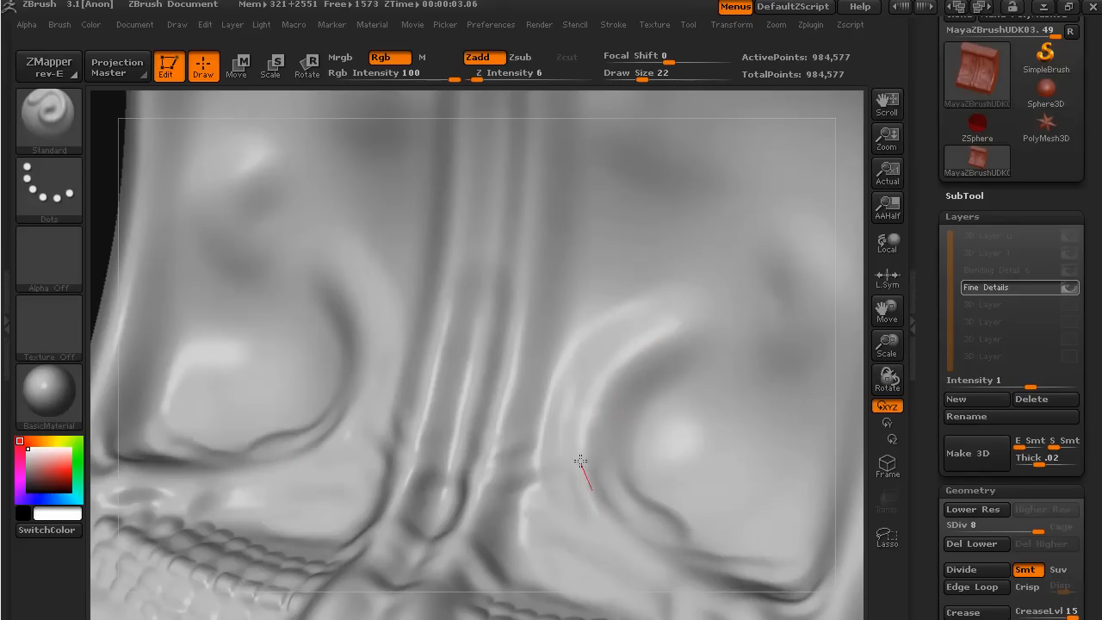
pyautogui.moveTo(635, 364)
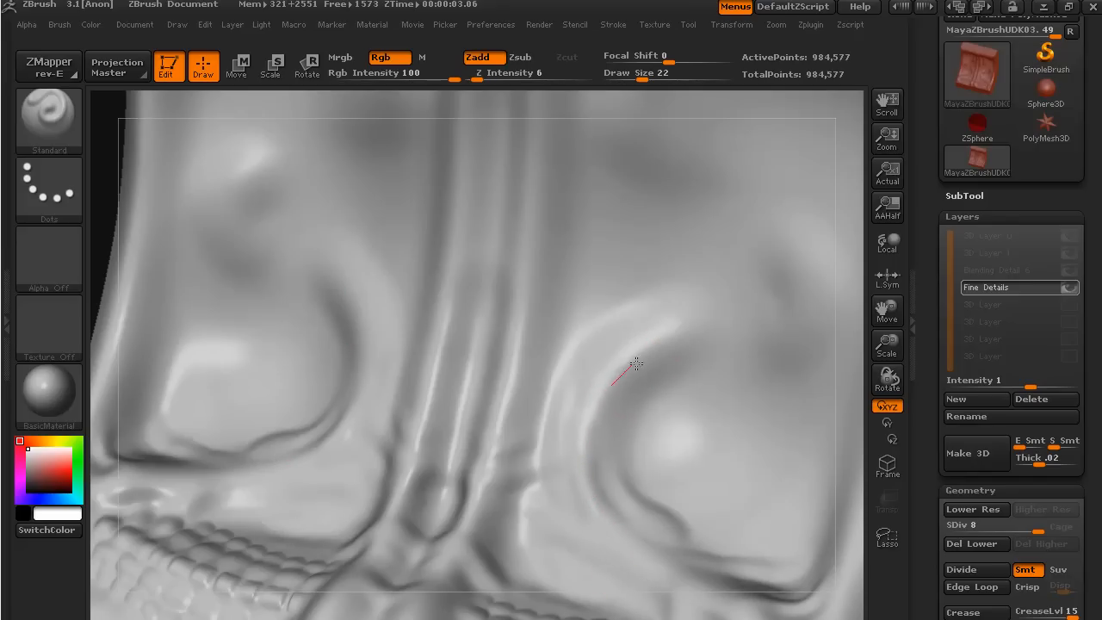
pyautogui.moveTo(762, 347)
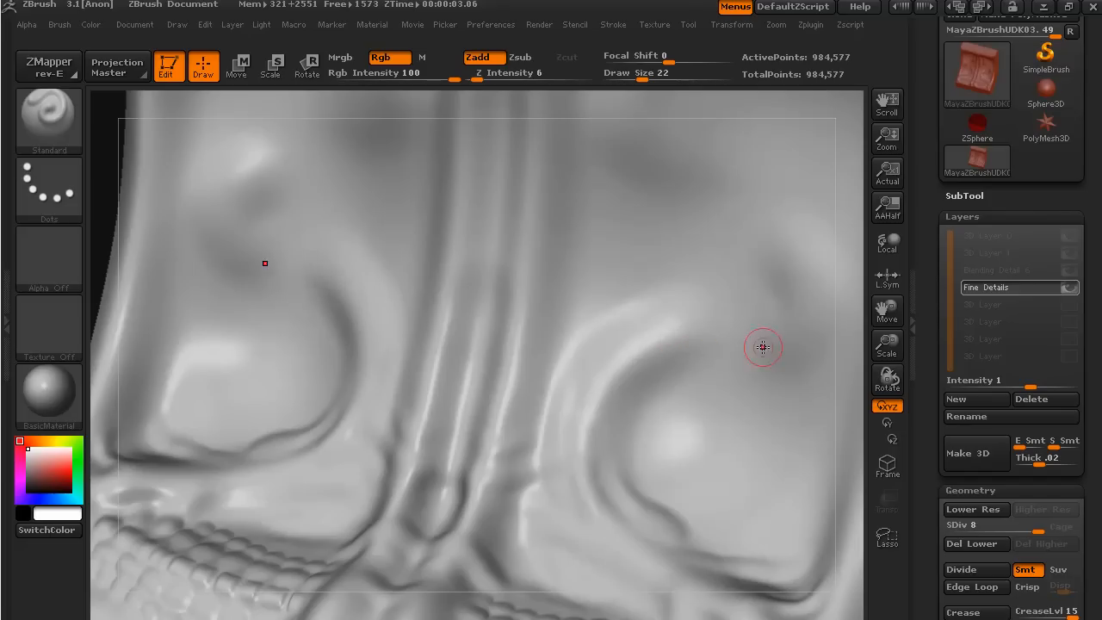
pyautogui.moveTo(636, 395)
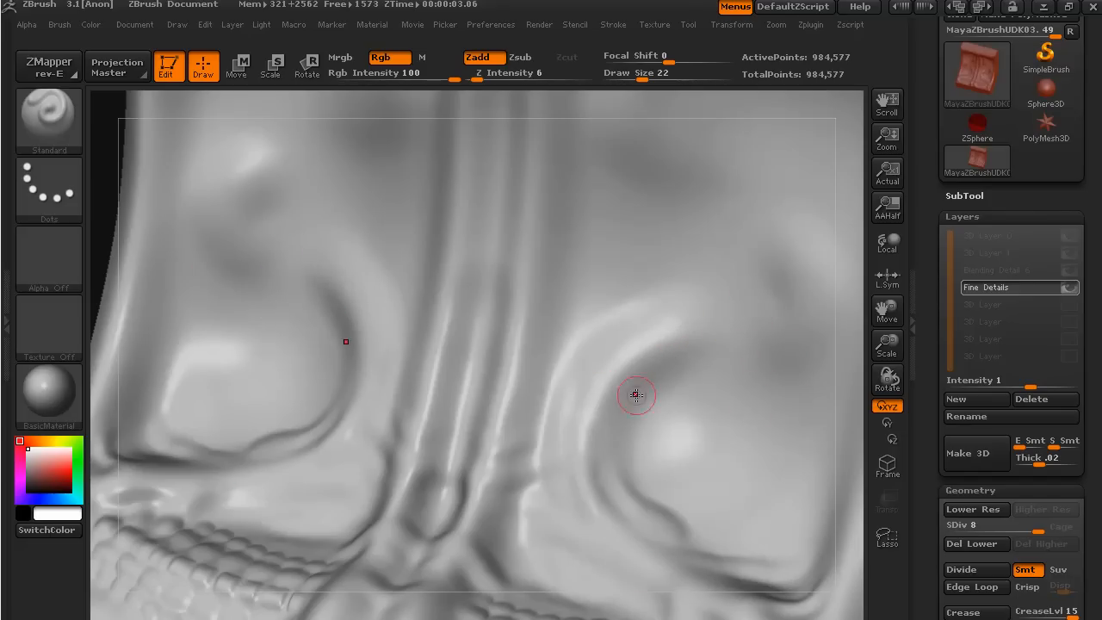
pyautogui.moveTo(658, 539)
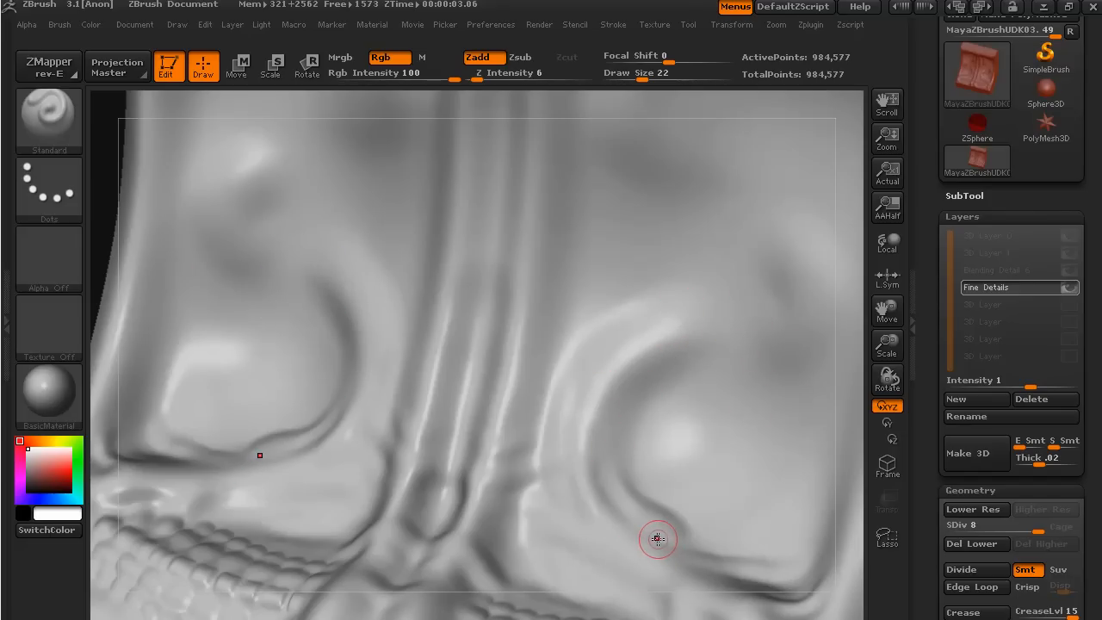
pyautogui.moveTo(749, 313)
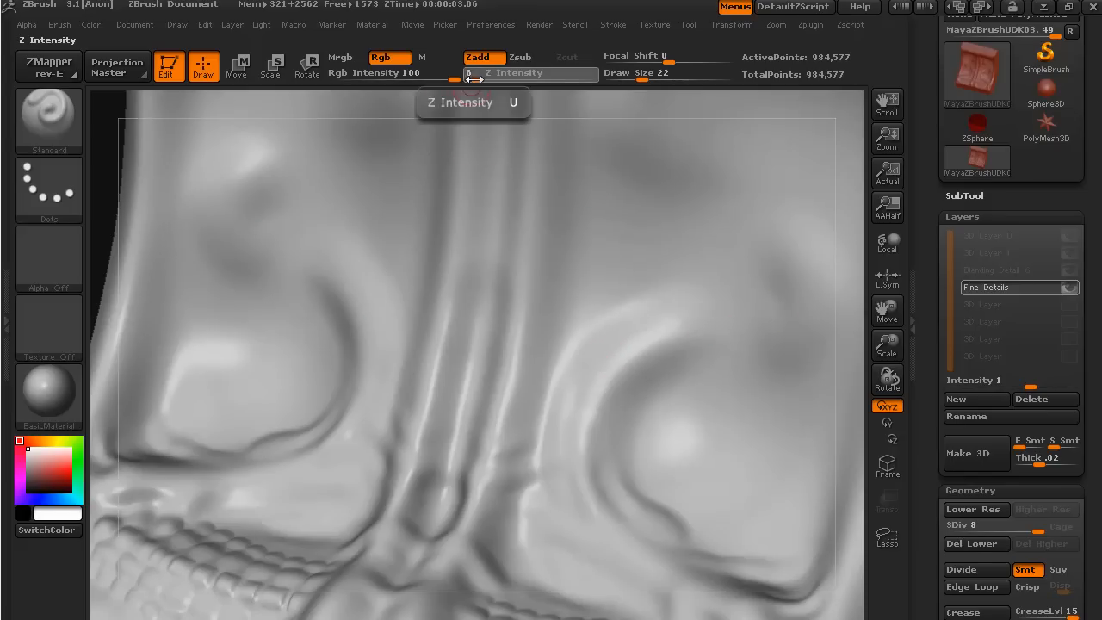
# Raise Z Intensity from 6 to 21 and draw curled raised ridges above the folds.
pyautogui.moveTo(470, 72); pyautogui.dragTo(495, 72)
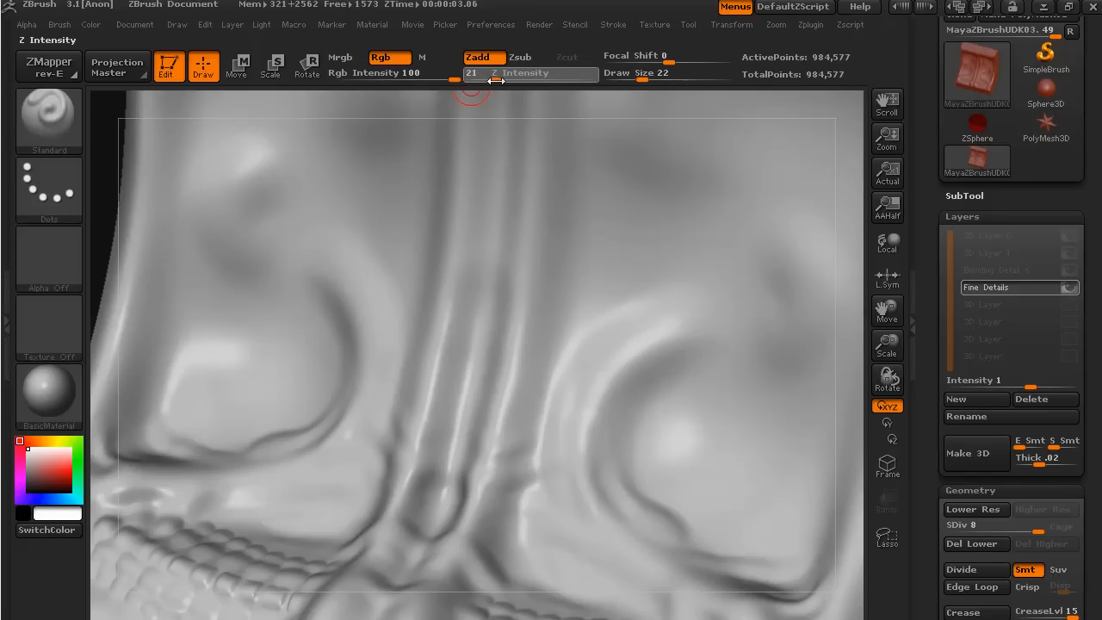
pyautogui.moveTo(603, 294)
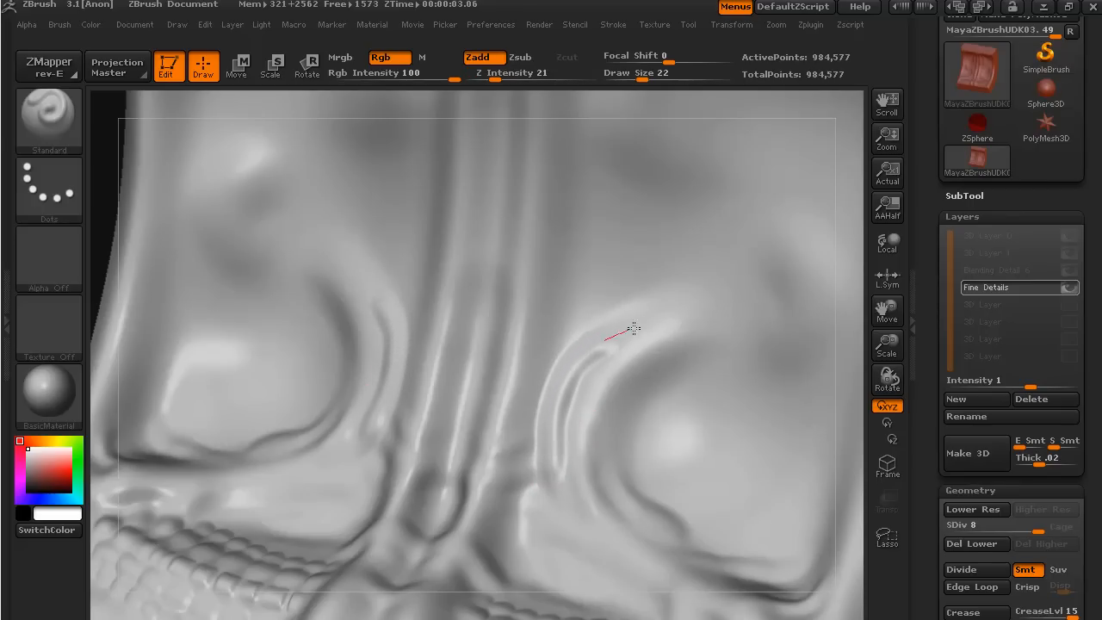
pyautogui.moveTo(633, 331); pyautogui.dragTo(664, 180)
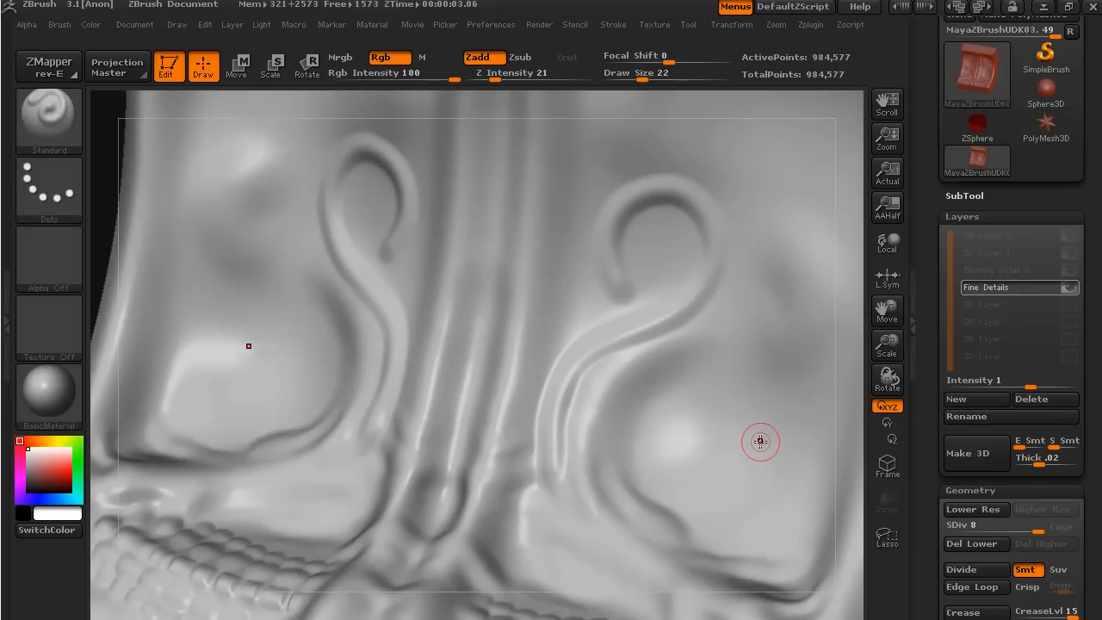
pyautogui.moveTo(603, 454)
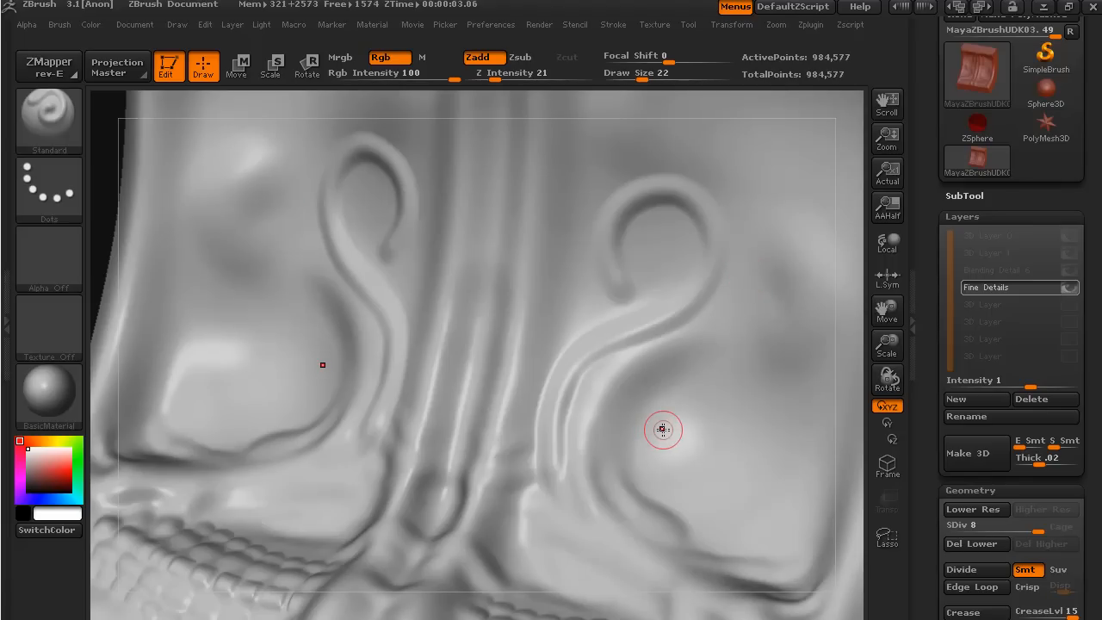
pyautogui.moveTo(721, 472)
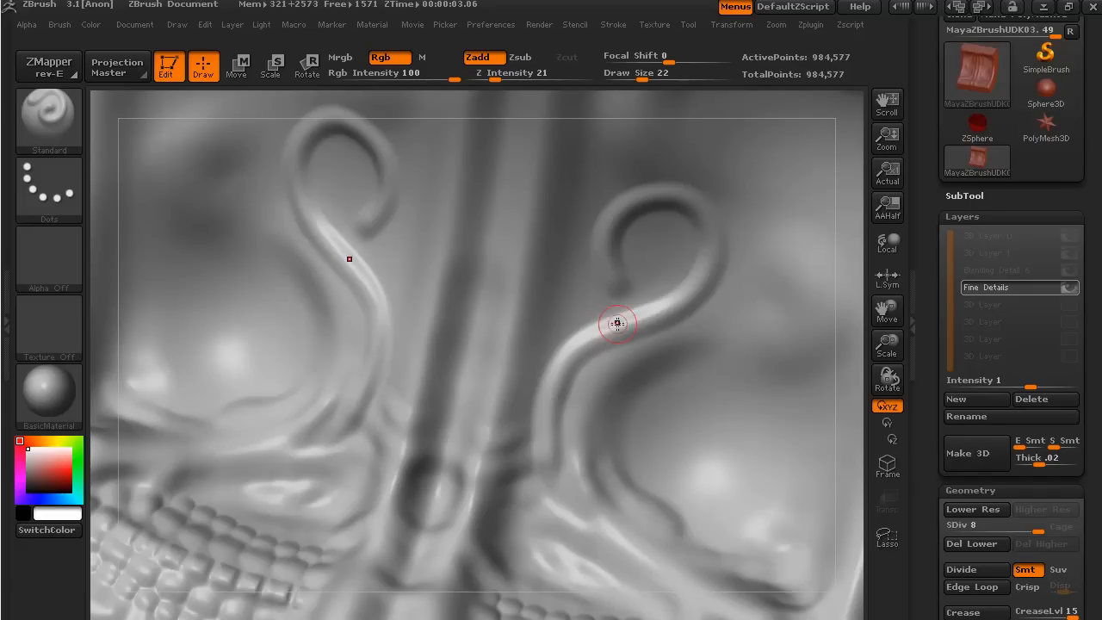
pyautogui.moveTo(737, 490)
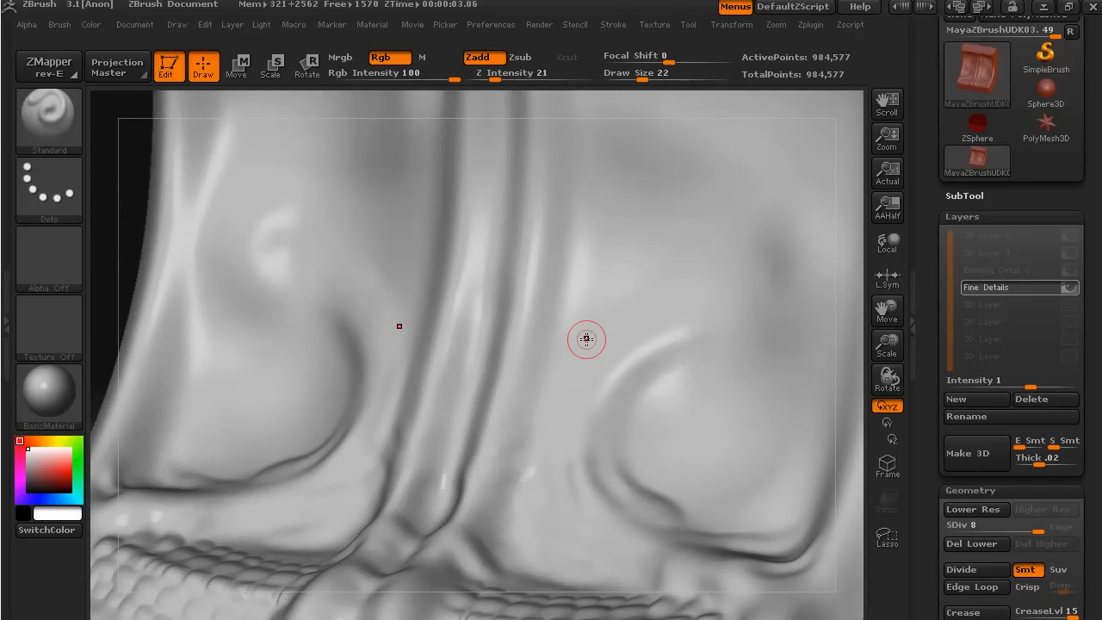
pyautogui.moveTo(631, 293)
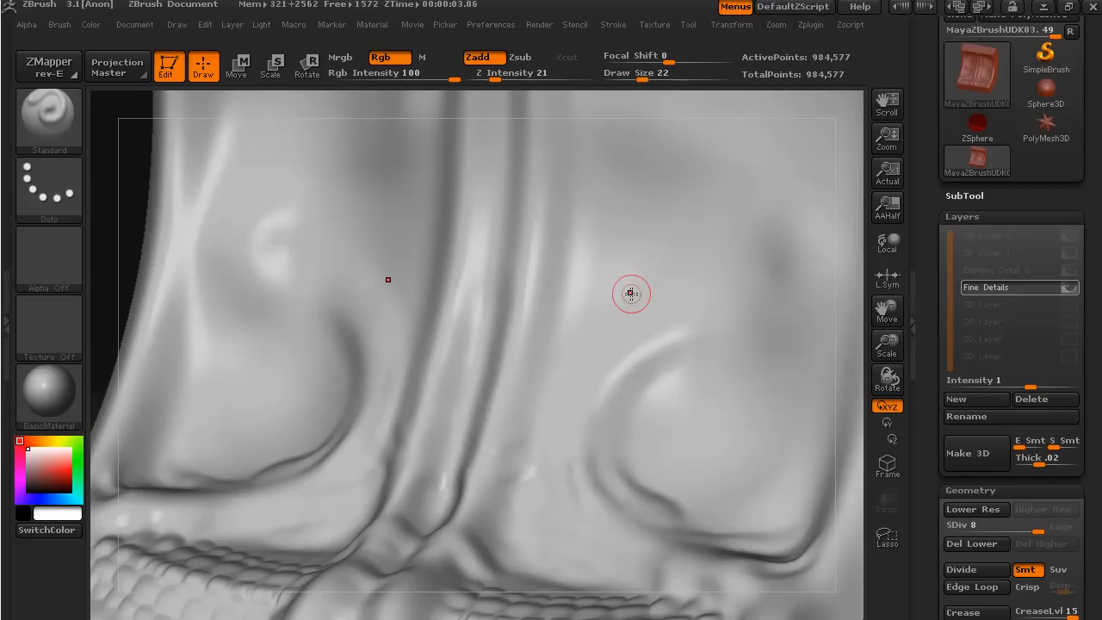
pyautogui.moveTo(665, 258)
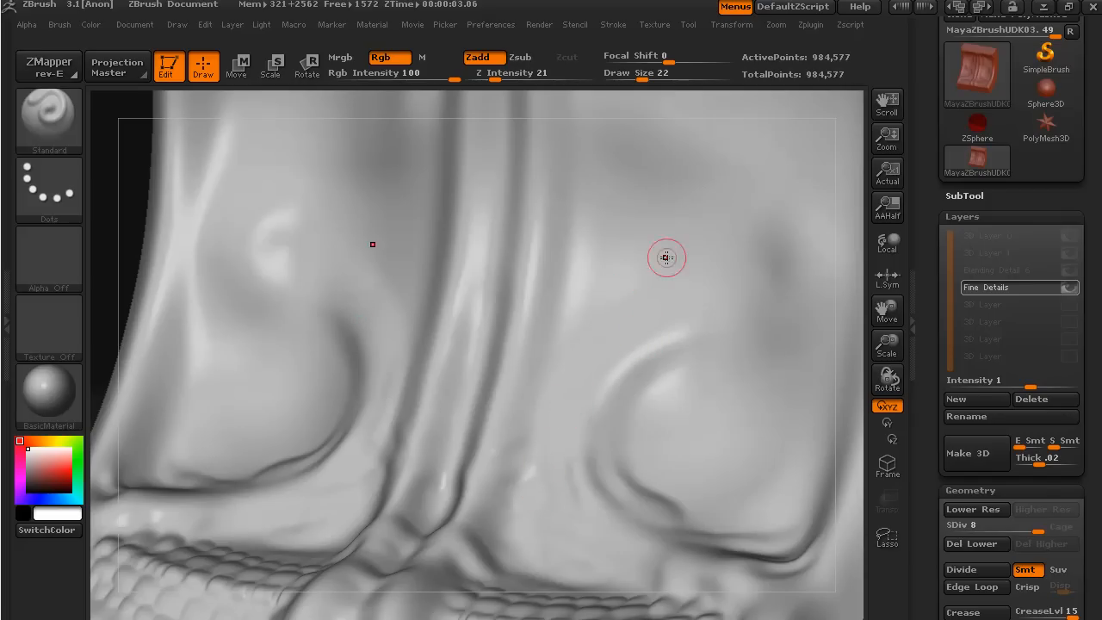
pyautogui.moveTo(635, 277)
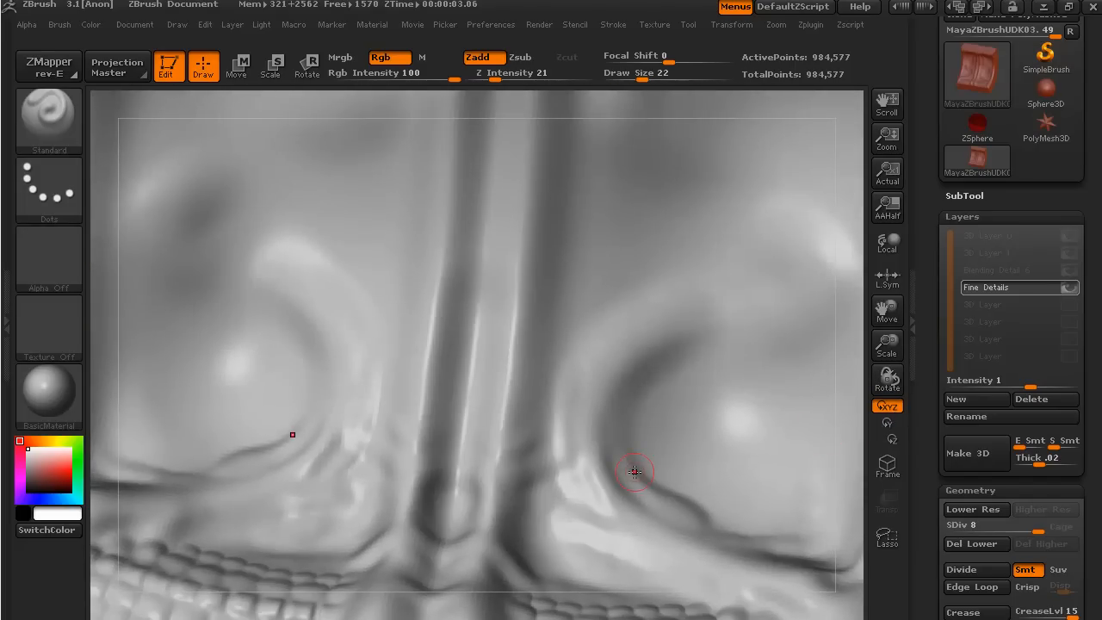
pyautogui.moveTo(686, 247)
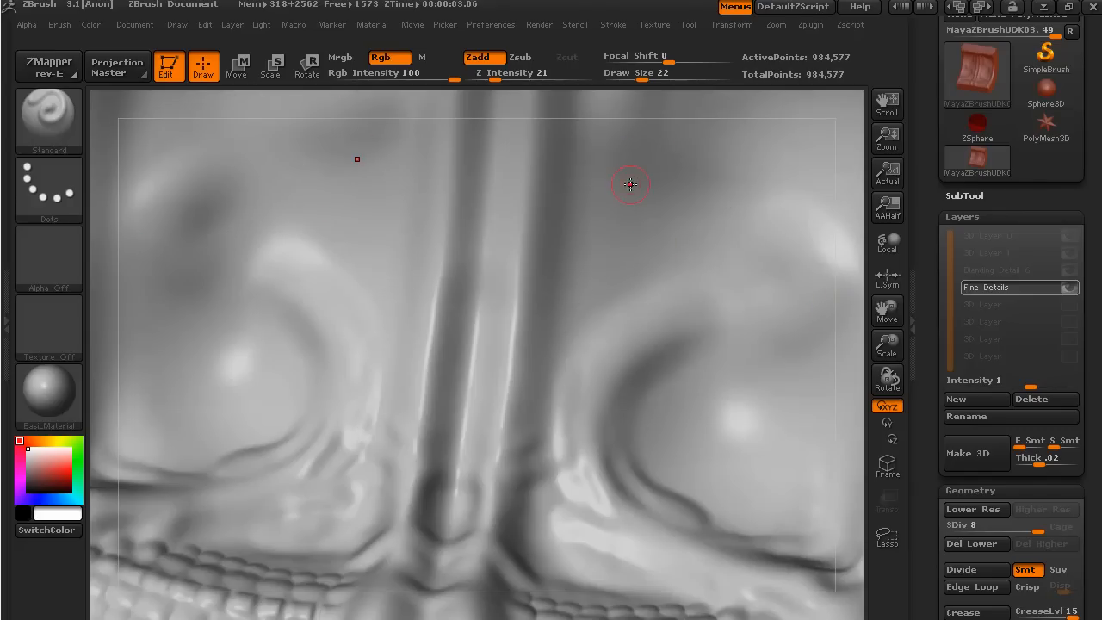
pyautogui.moveTo(562, 384)
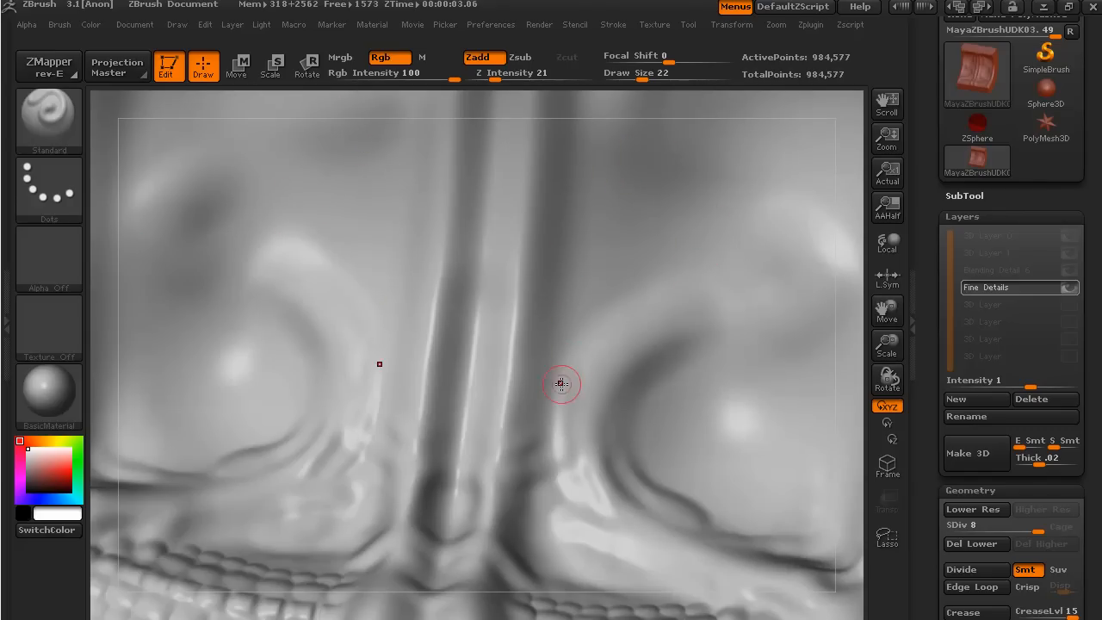
pyautogui.moveTo(581, 316)
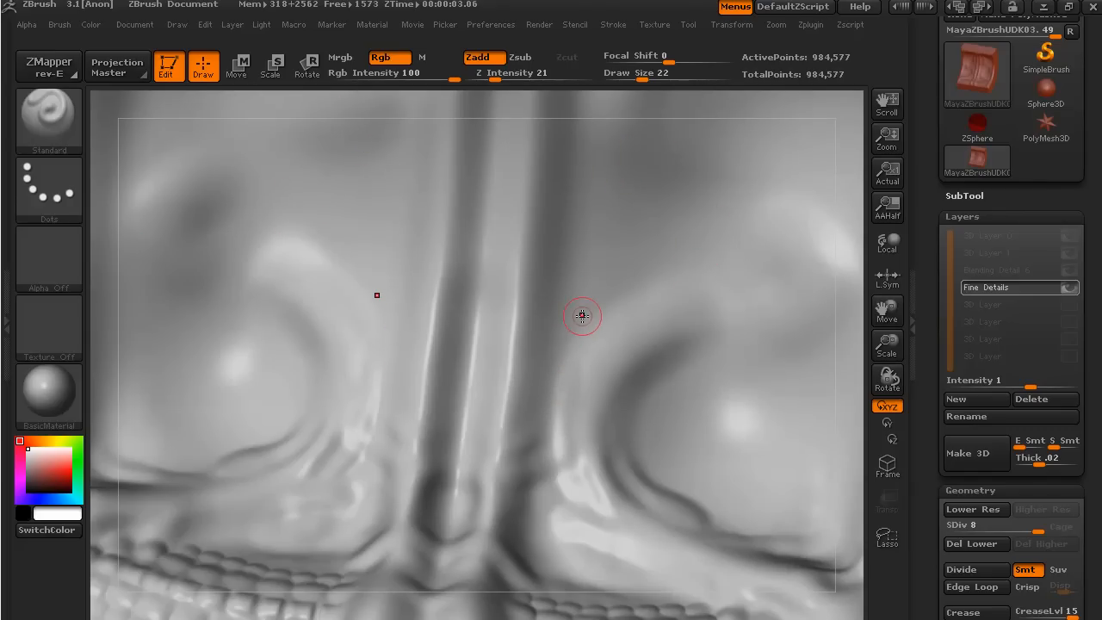
pyautogui.moveTo(665, 141)
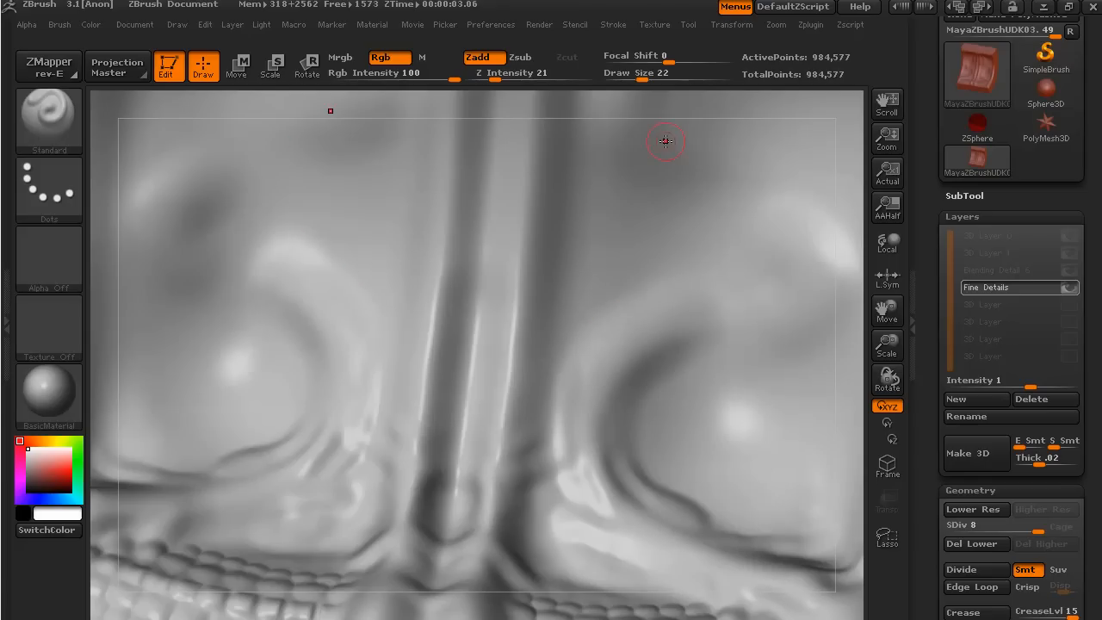
pyautogui.moveTo(610, 334)
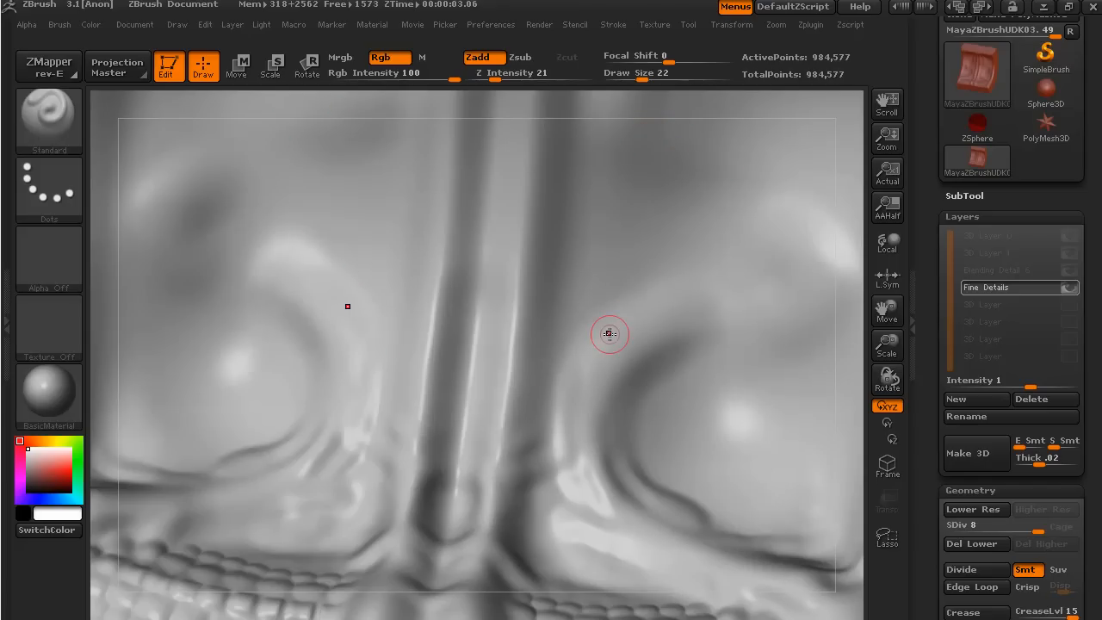
pyautogui.moveTo(574, 369)
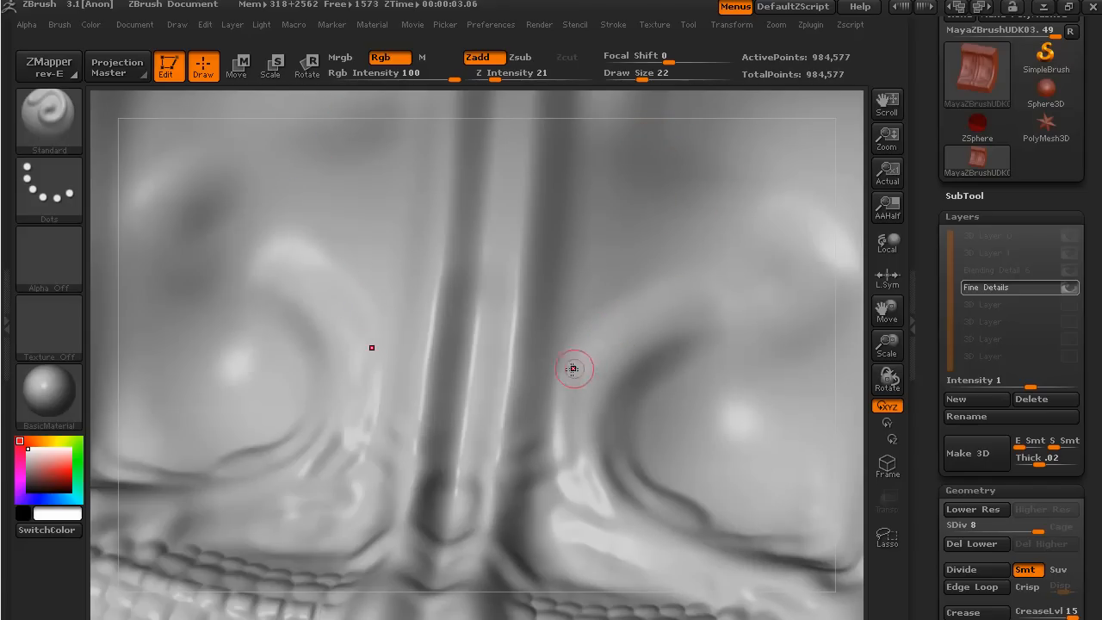
pyautogui.moveTo(554, 419)
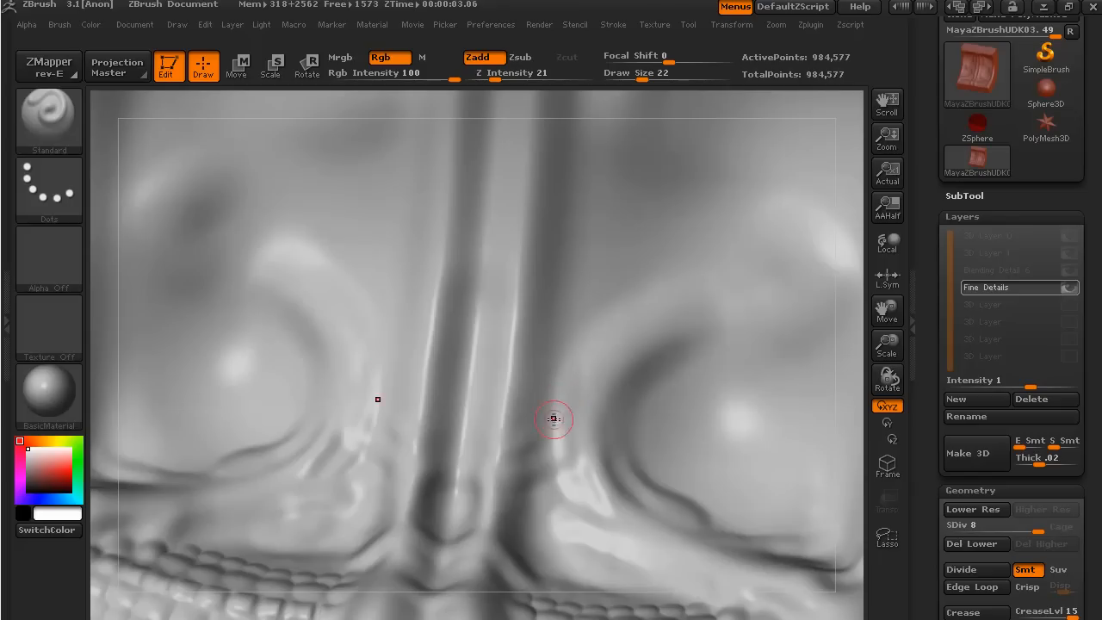
pyautogui.moveTo(620, 192)
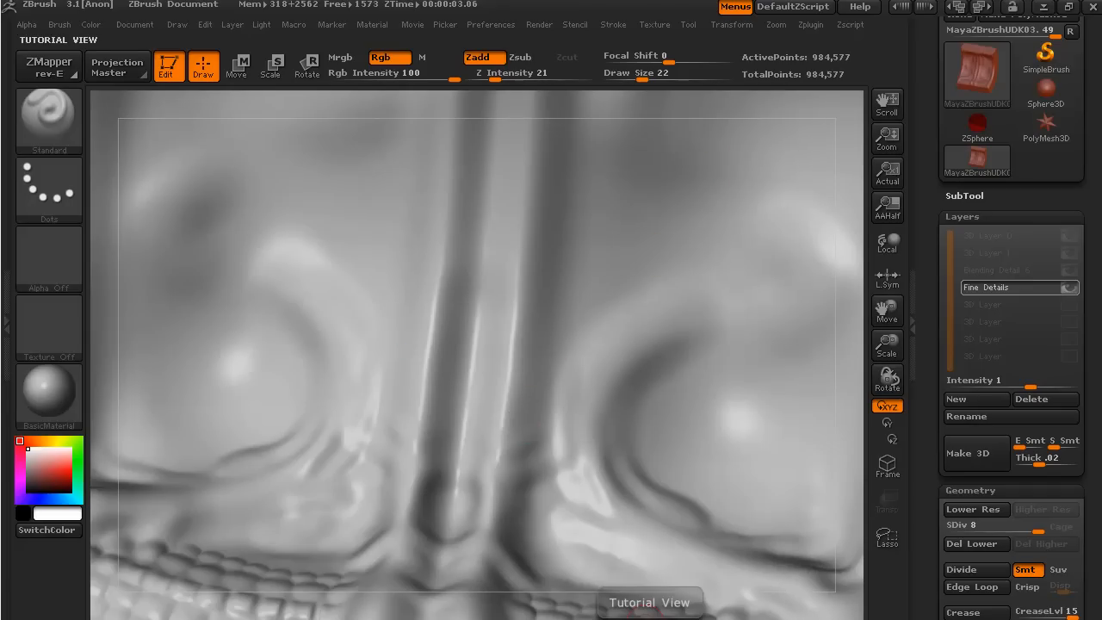
pyautogui.moveTo(738, 405)
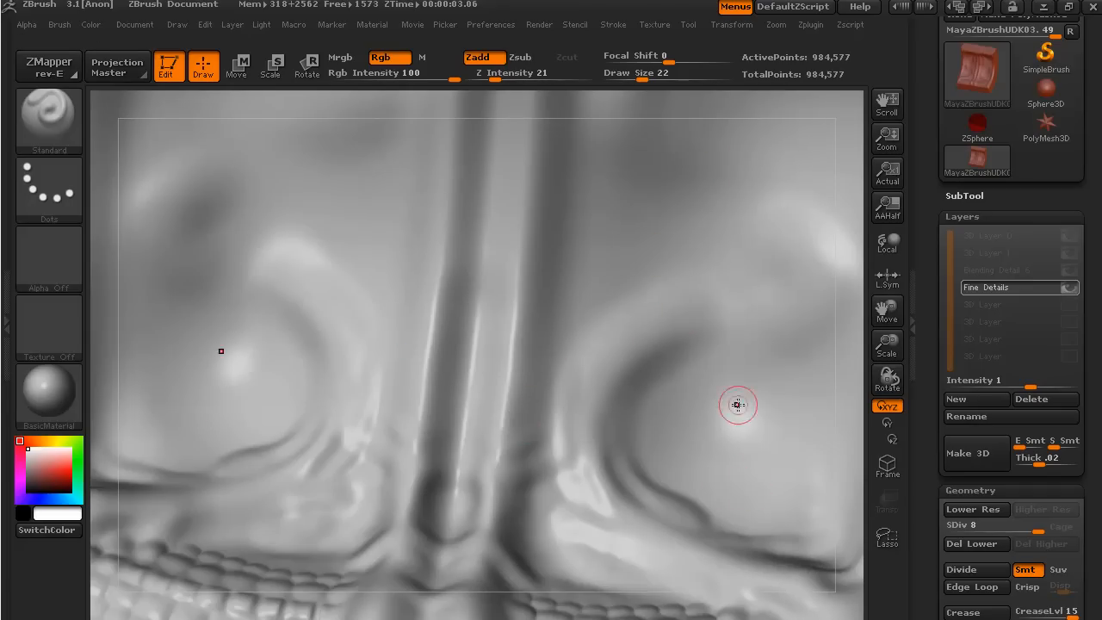